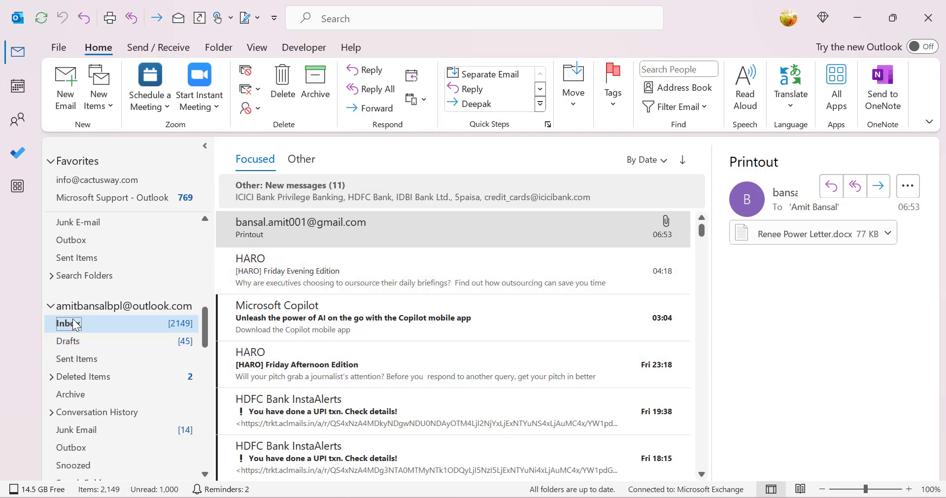
- Bring up File > Print for the selected Printout email
{"action": "scroll", "scroll_direction": "down", "scroll_amount": 3}
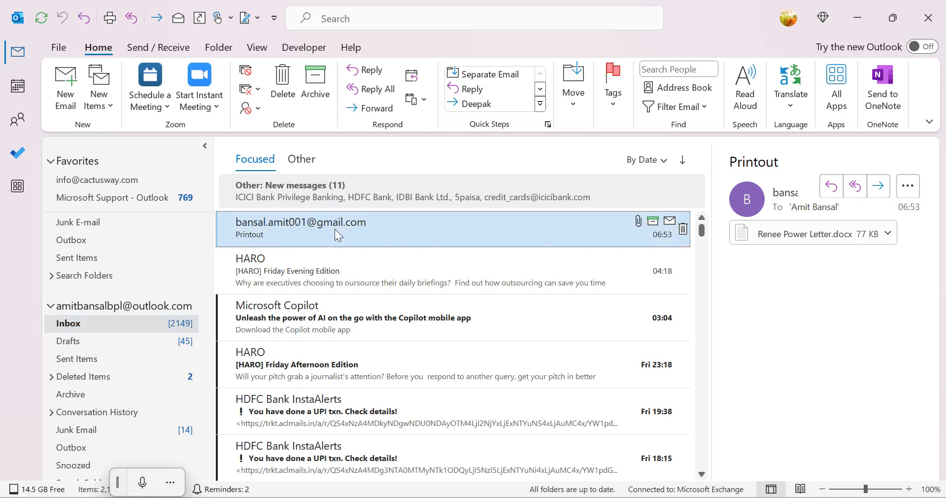
{"action": "mouse_move", "coordinate": [415, 238]}
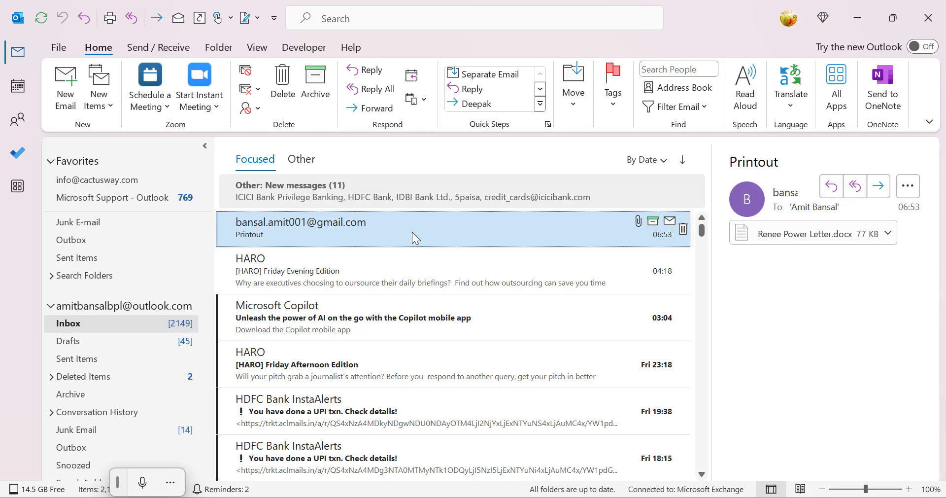
{"action": "key", "text": "ctrl+p"}
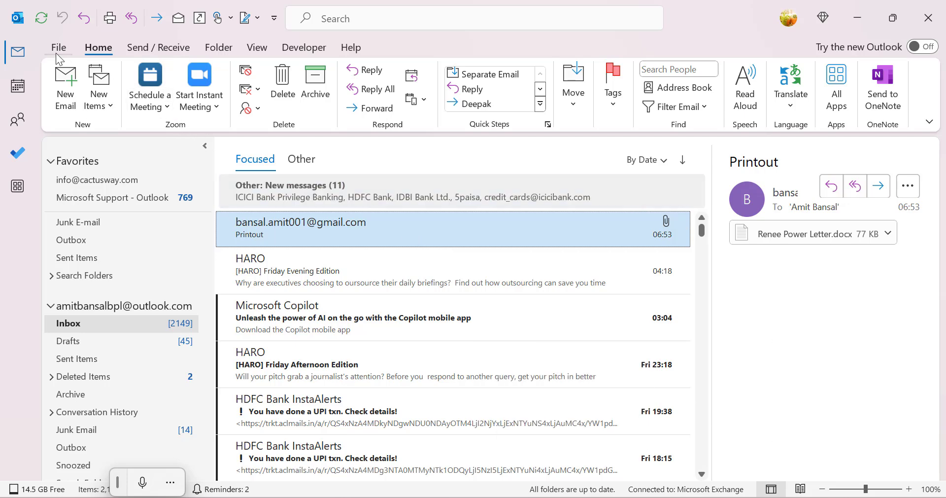
{"action": "left_click", "coordinate": [58, 47]}
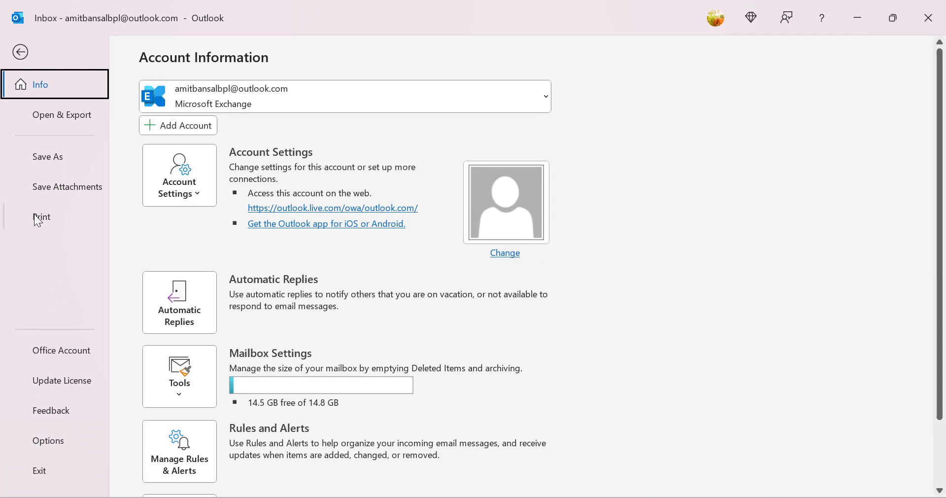
{"action": "left_click", "coordinate": [43, 217]}
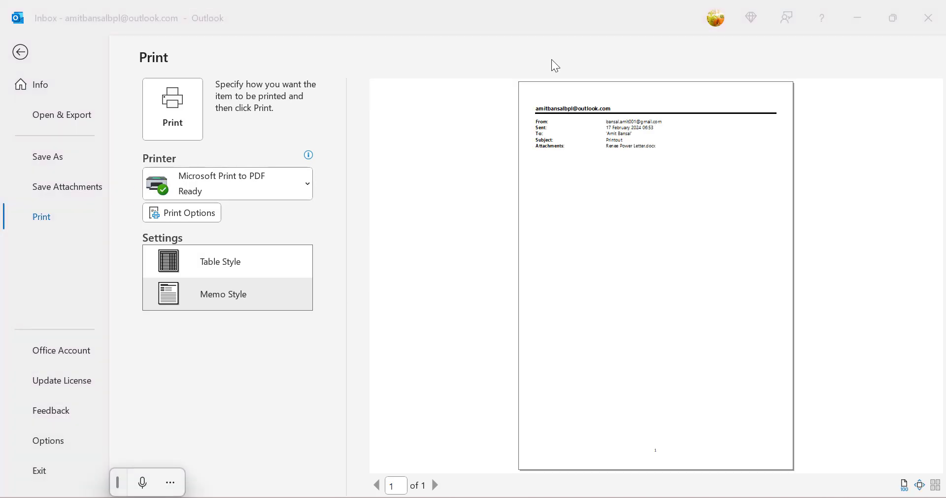
{"action": "mouse_move", "coordinate": [434, 31]}
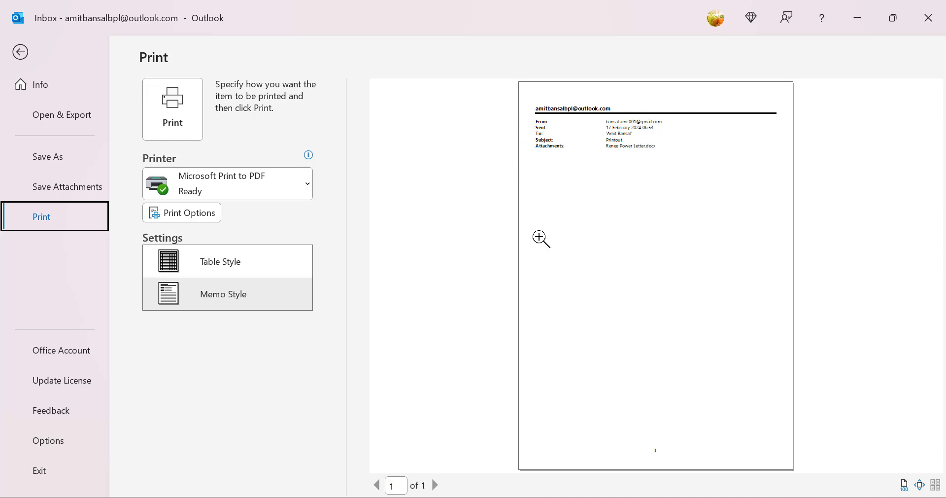
{"action": "mouse_move", "coordinate": [663, 161]}
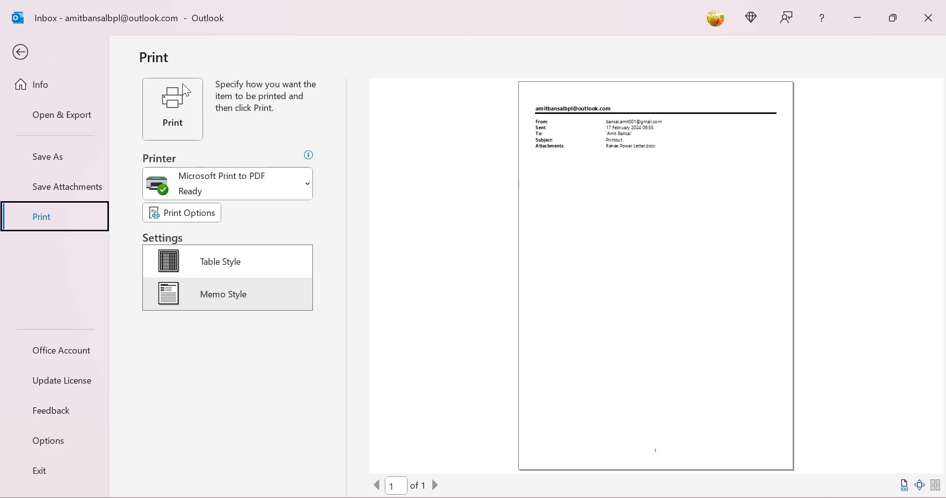
{"action": "mouse_move", "coordinate": [295, 130]}
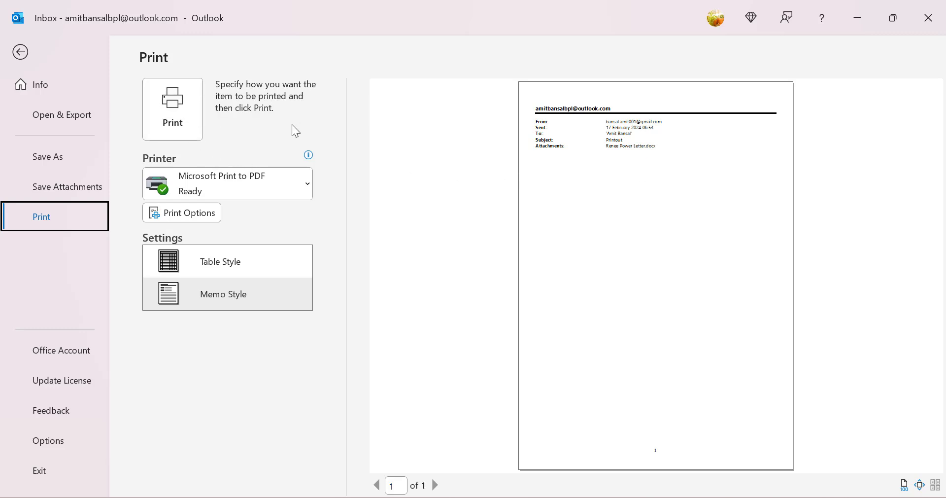
- Choose HP LaserJet Pro MFP M128fn NETWORK as the printer
{"action": "left_click", "coordinate": [306, 183]}
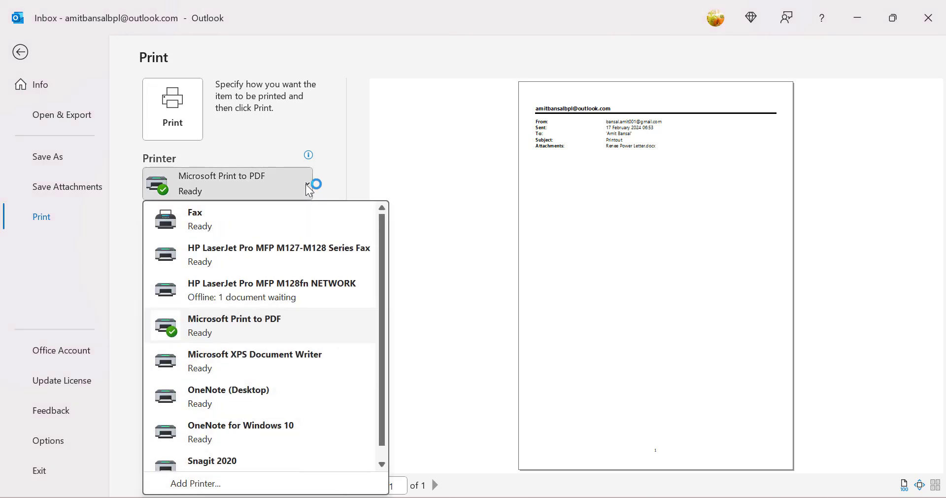
{"action": "mouse_move", "coordinate": [518, 184]}
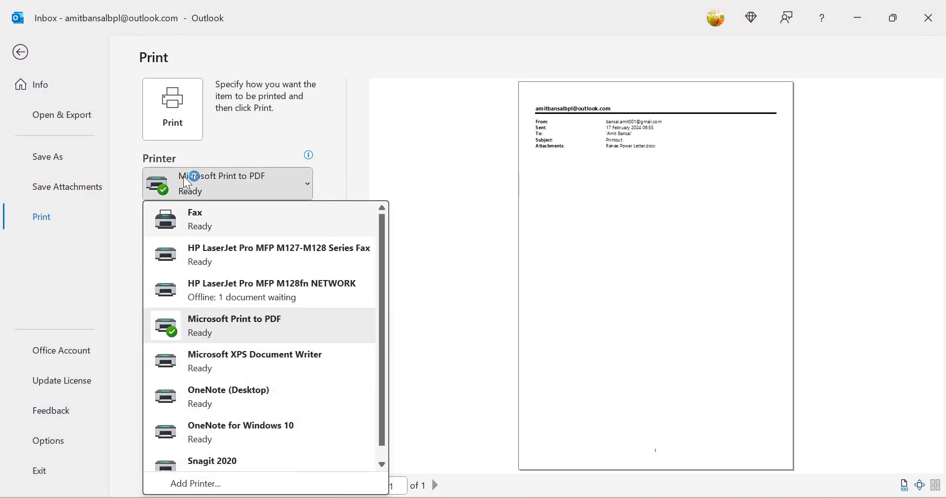
{"action": "mouse_move", "coordinate": [275, 214]}
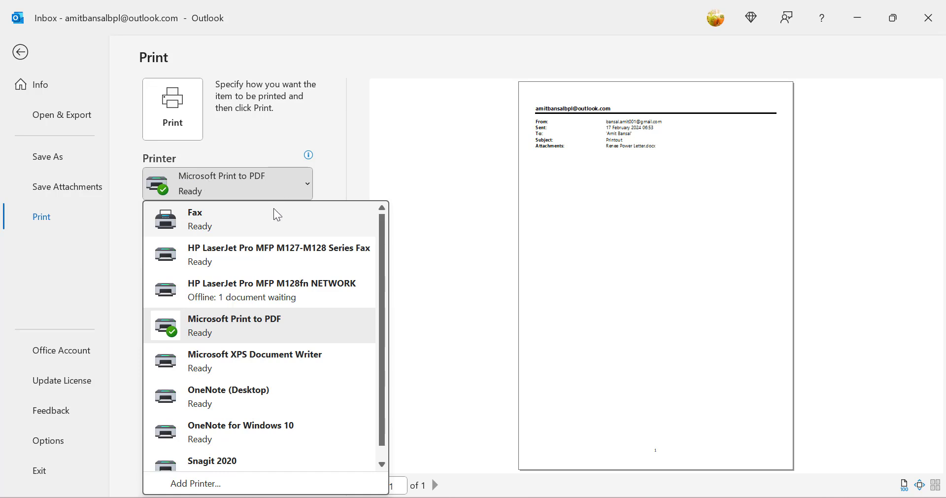
{"action": "mouse_move", "coordinate": [313, 292]}
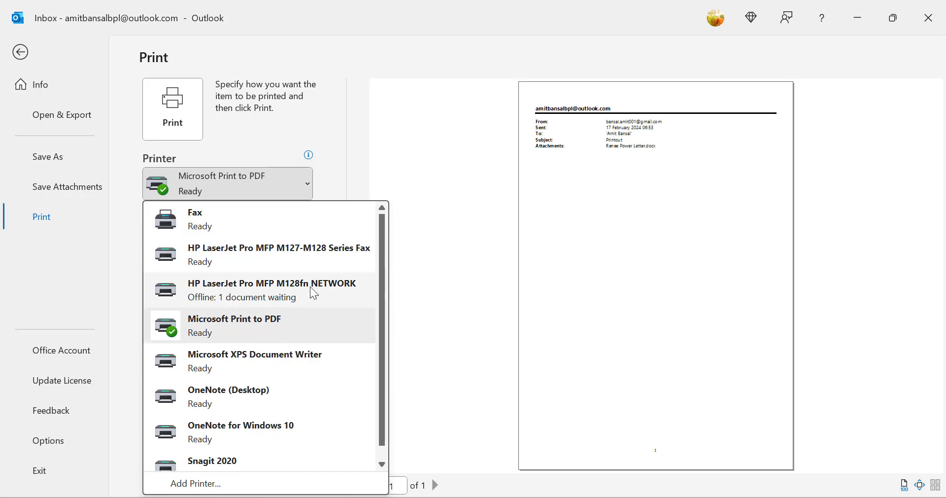
{"action": "left_click", "coordinate": [270, 290]}
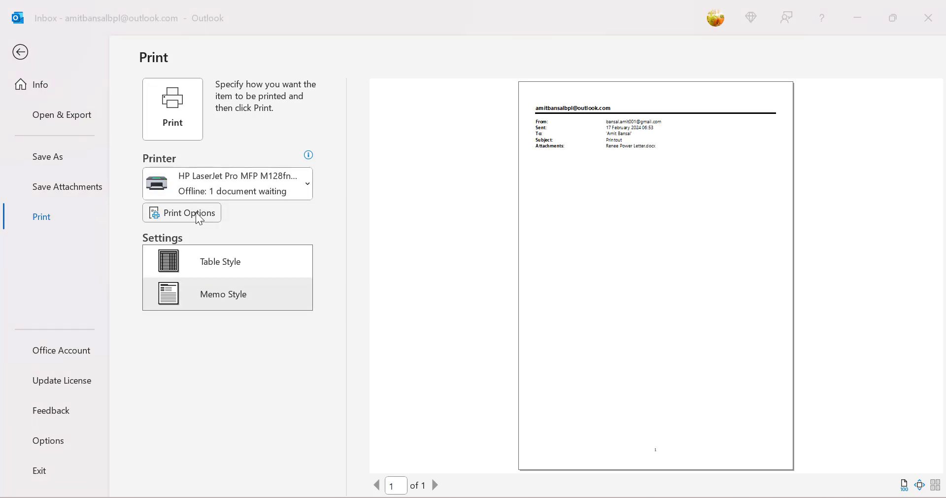
- In Print Options, toggle 'Print attached files' off and back on so attachments still print
{"action": "left_click", "coordinate": [181, 212]}
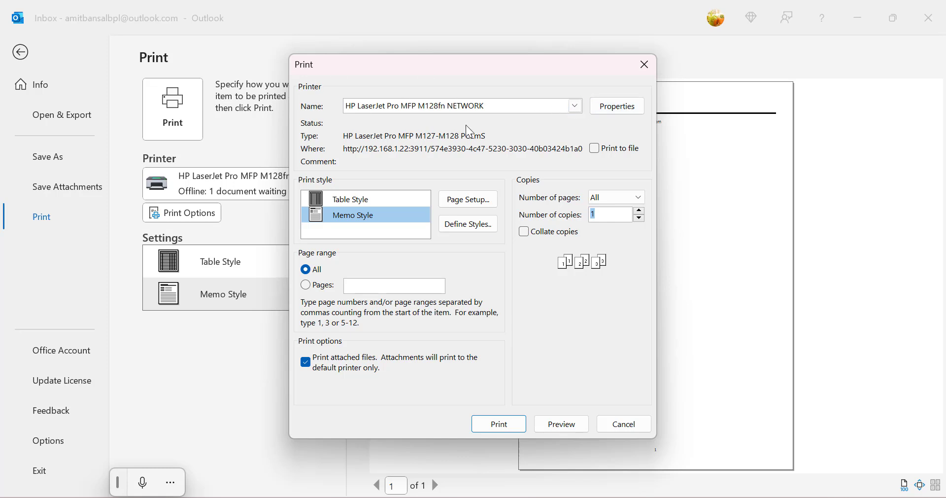
{"action": "mouse_move", "coordinate": [582, 200]}
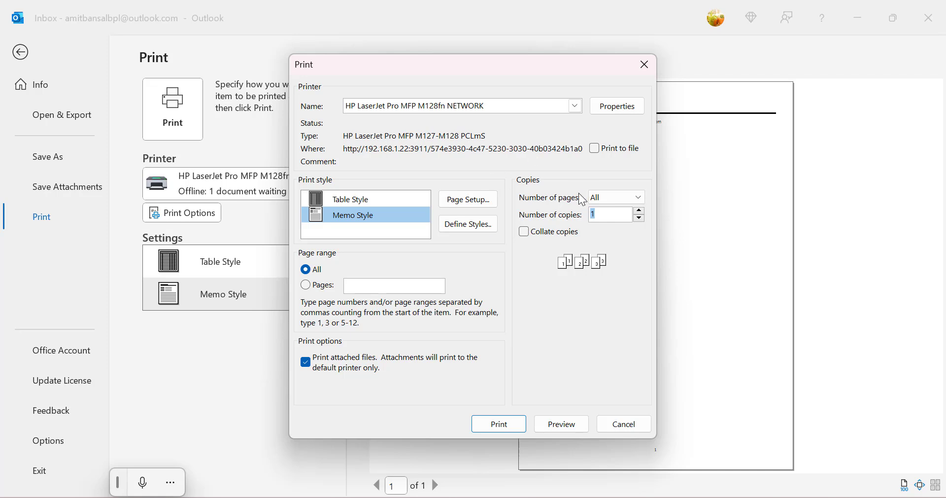
{"action": "mouse_move", "coordinate": [582, 207]}
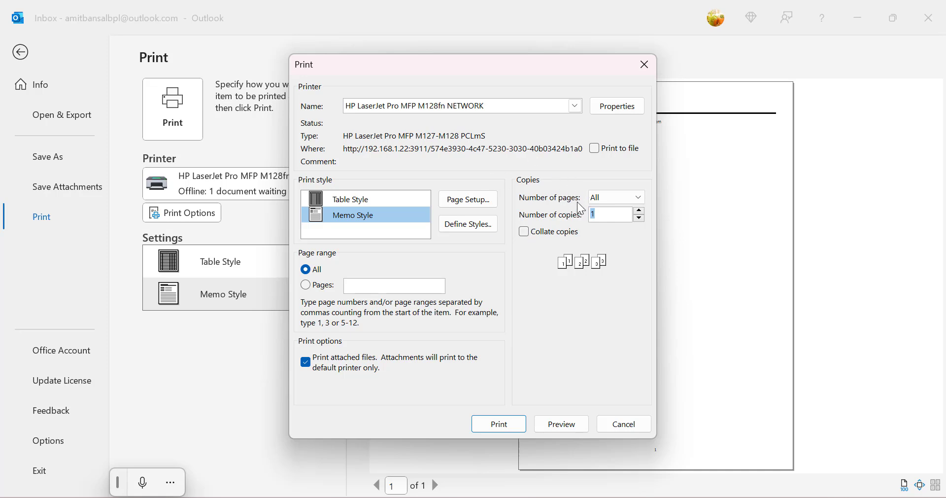
{"action": "mouse_move", "coordinate": [569, 247]}
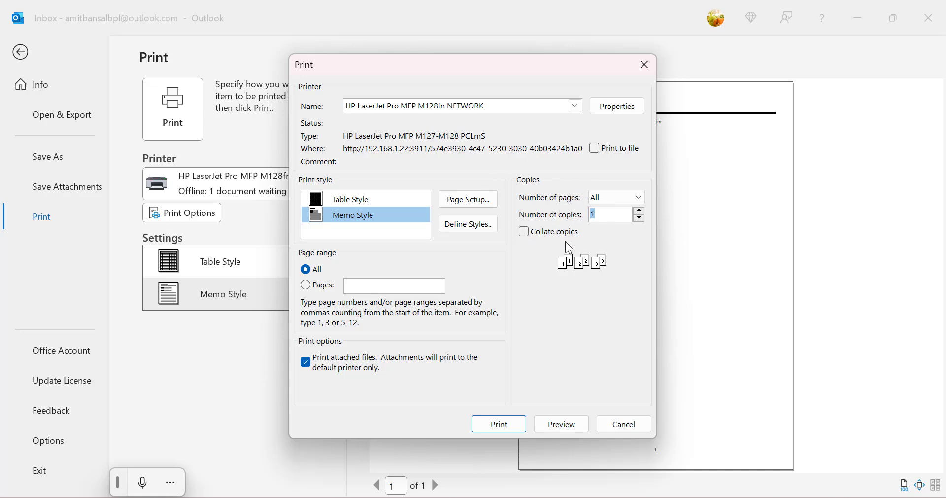
{"action": "mouse_move", "coordinate": [316, 300]}
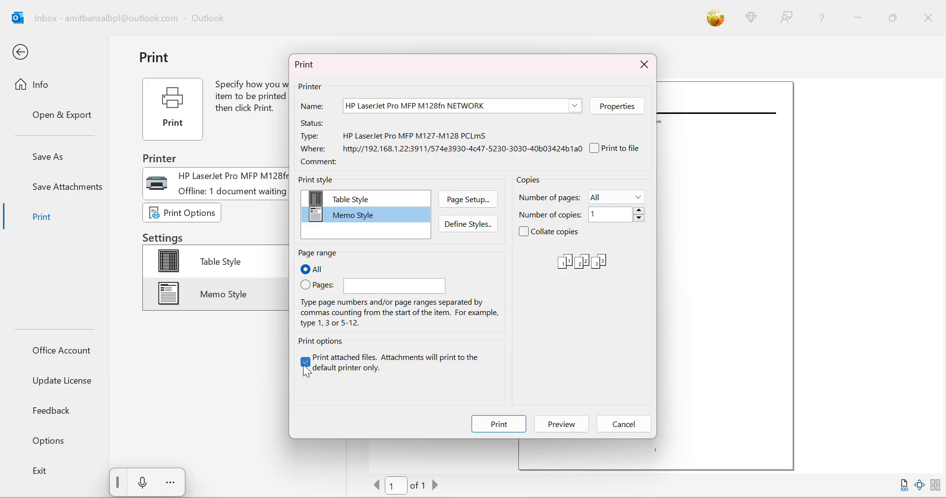
{"action": "left_click", "coordinate": [305, 362]}
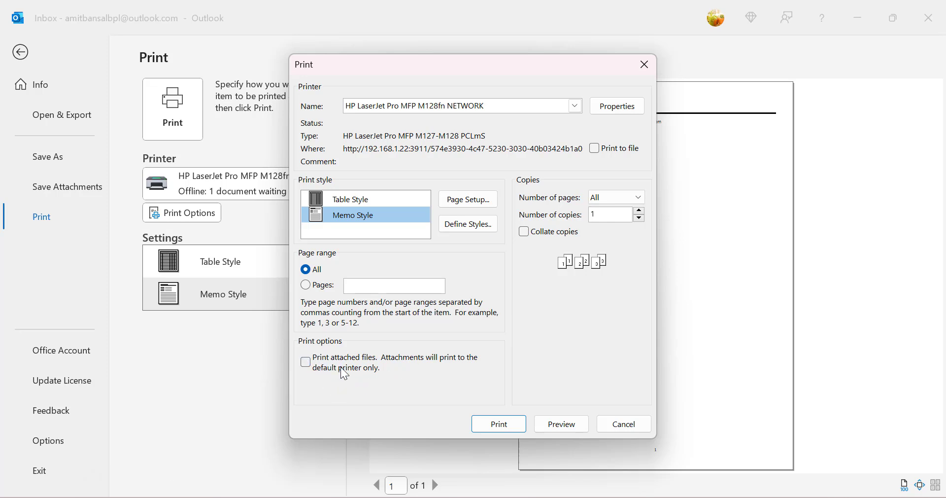
{"action": "mouse_move", "coordinate": [440, 370]}
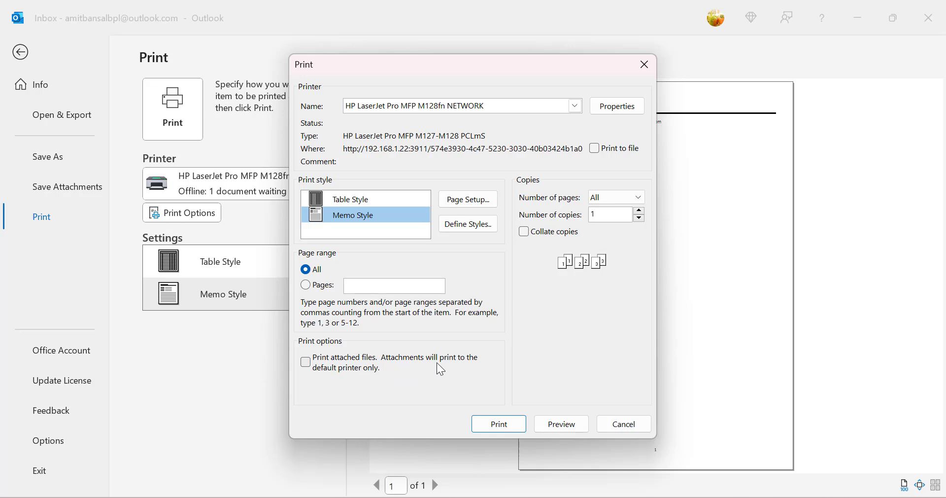
{"action": "mouse_move", "coordinate": [370, 376]}
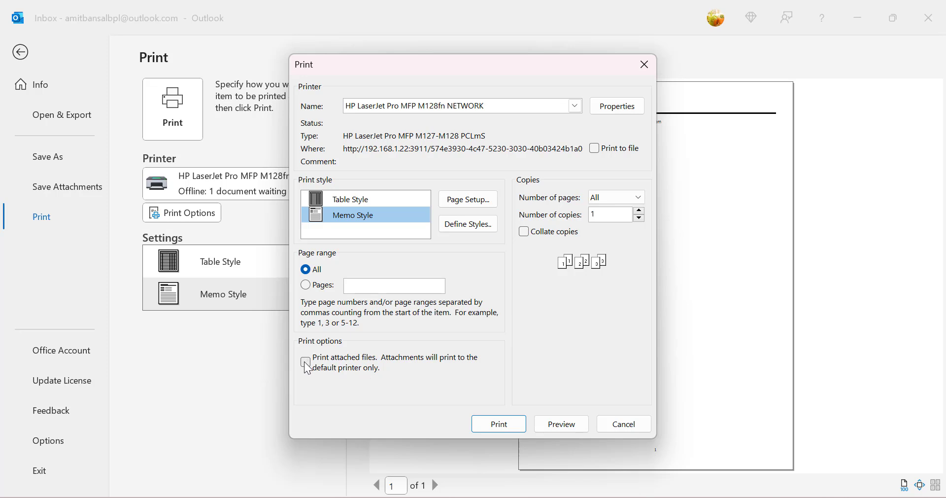
{"action": "left_click", "coordinate": [306, 361]}
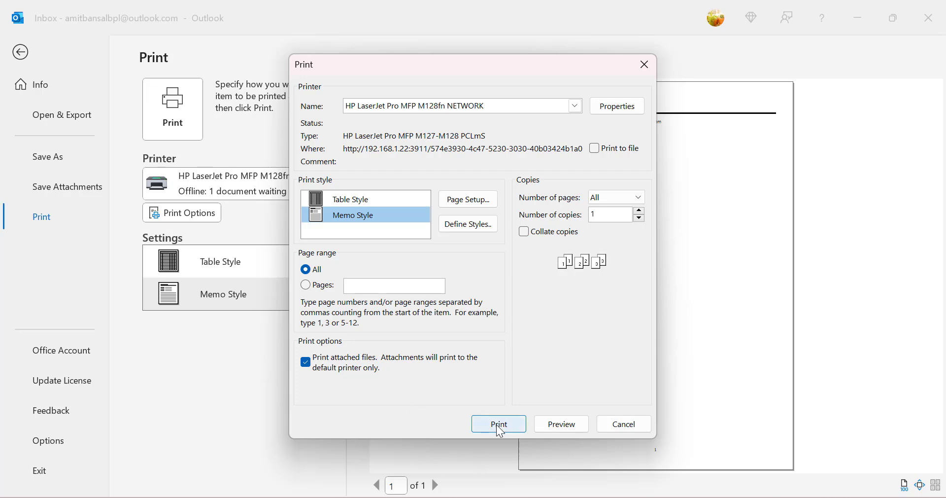
- Send the Printout email to the printer and choose Open for the attached Word letter
{"action": "left_click", "coordinate": [498, 423]}
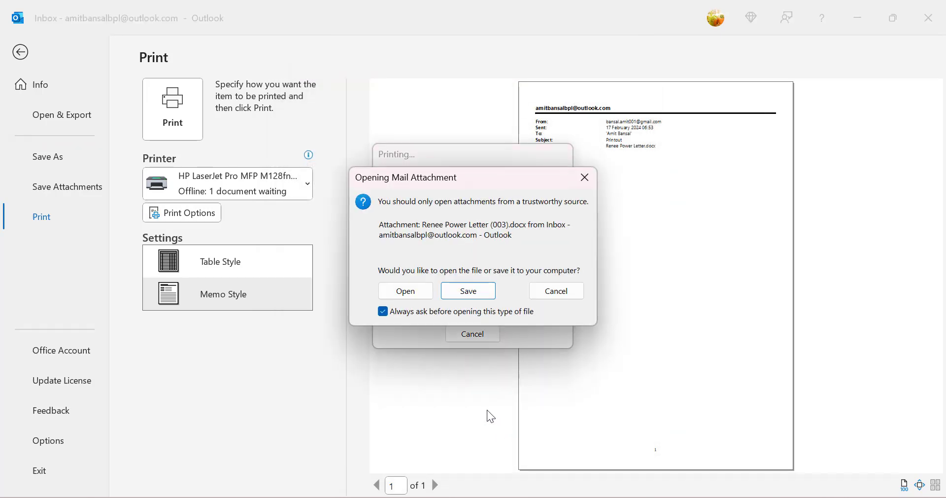
{"action": "mouse_move", "coordinate": [403, 216]}
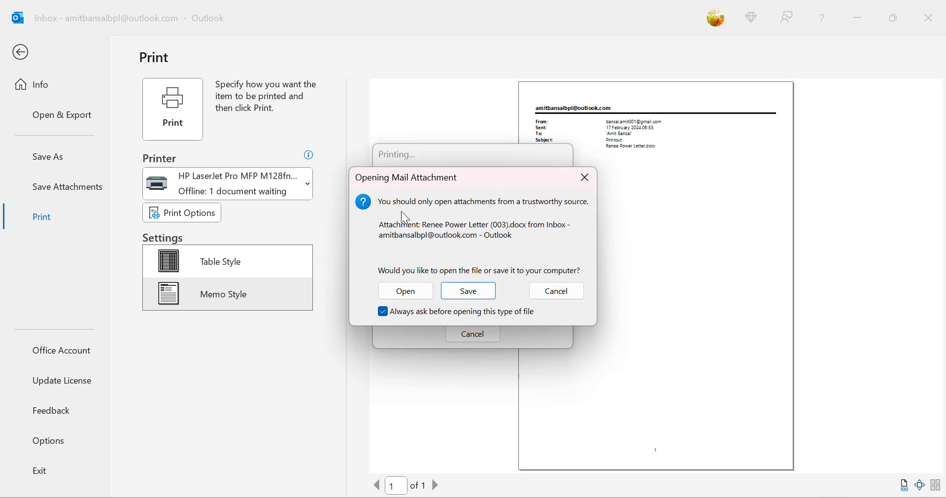
{"action": "mouse_move", "coordinate": [477, 215]}
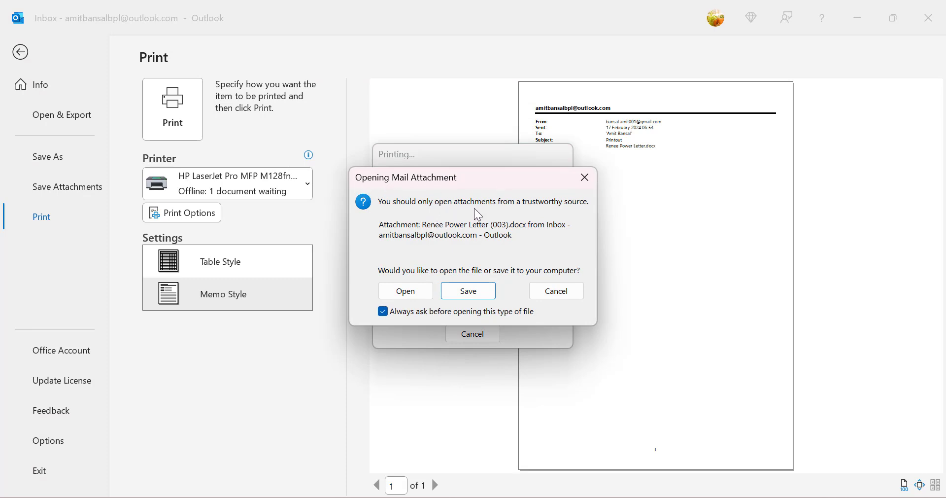
{"action": "mouse_move", "coordinate": [584, 215]}
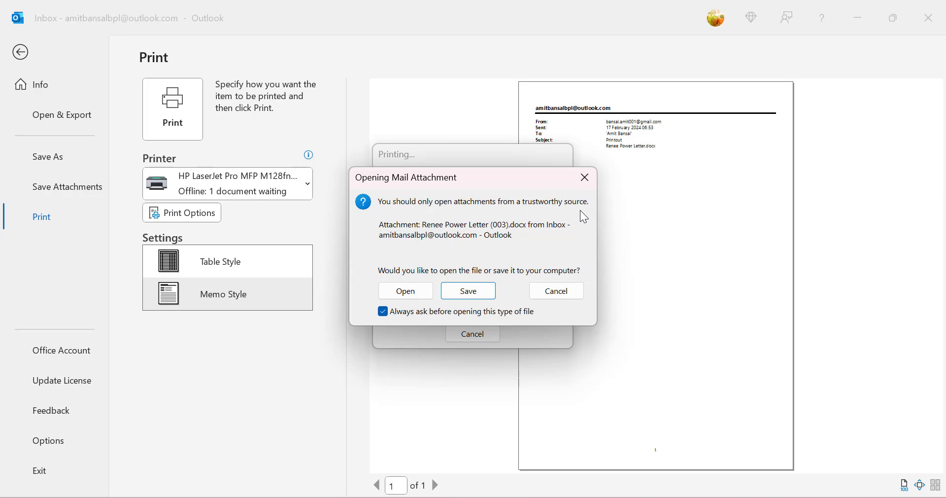
{"action": "mouse_move", "coordinate": [736, 242]}
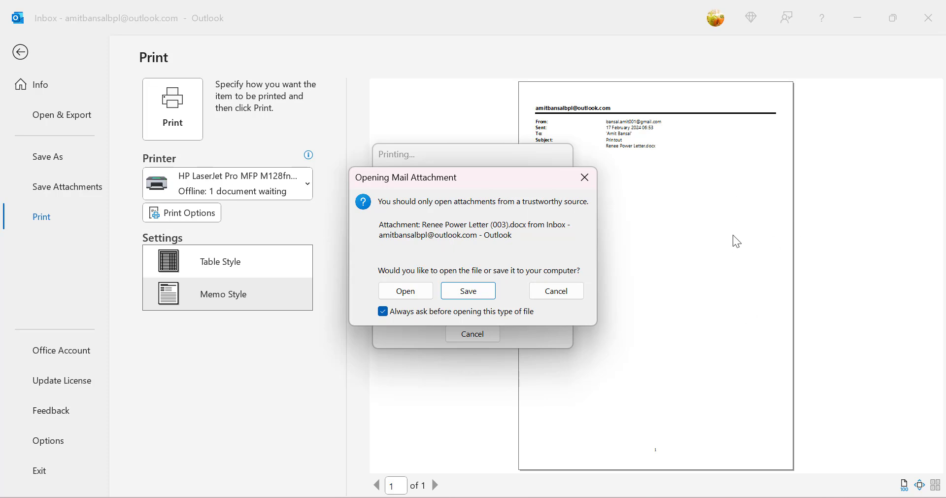
{"action": "mouse_move", "coordinate": [733, 242]}
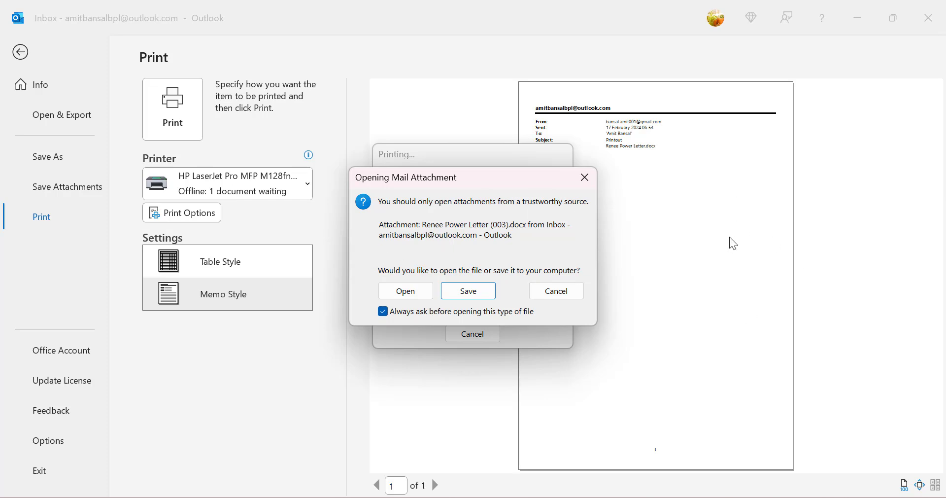
{"action": "left_click", "coordinate": [555, 289]}
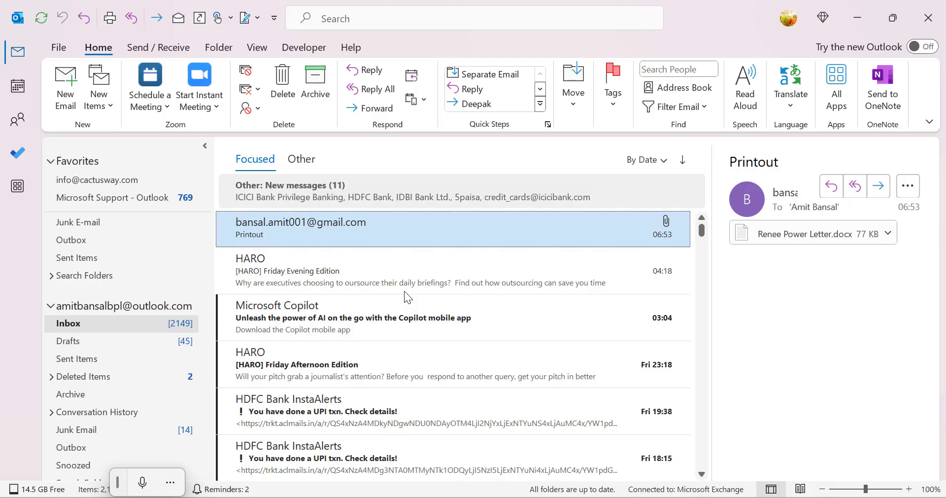
{"action": "left_click", "coordinate": [800, 233]}
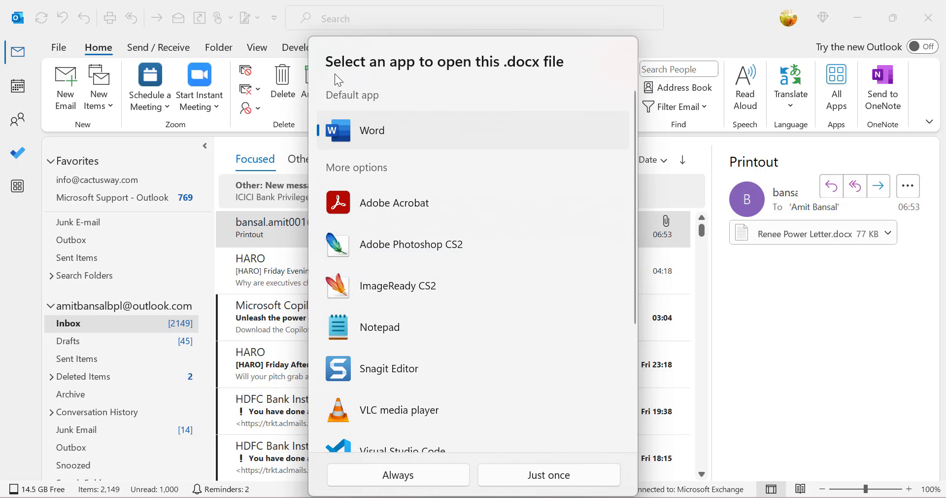
{"action": "mouse_move", "coordinate": [446, 83]}
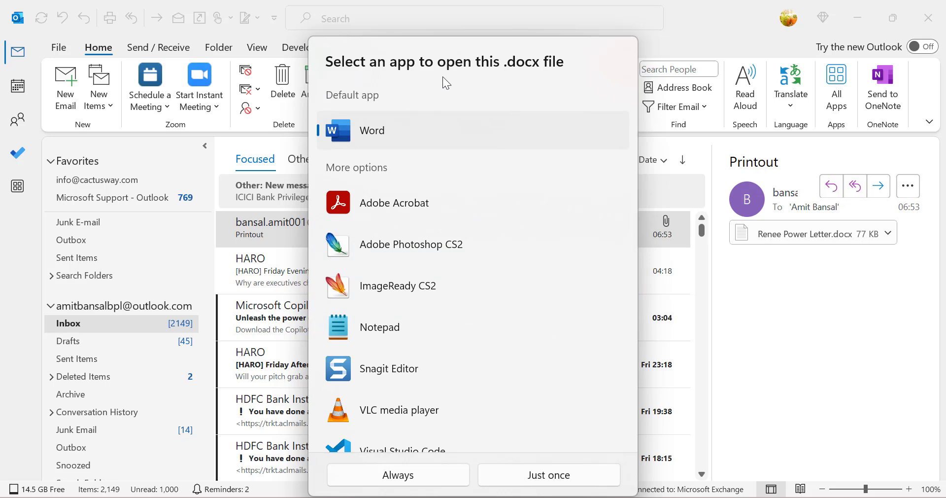
{"action": "mouse_move", "coordinate": [396, 128]}
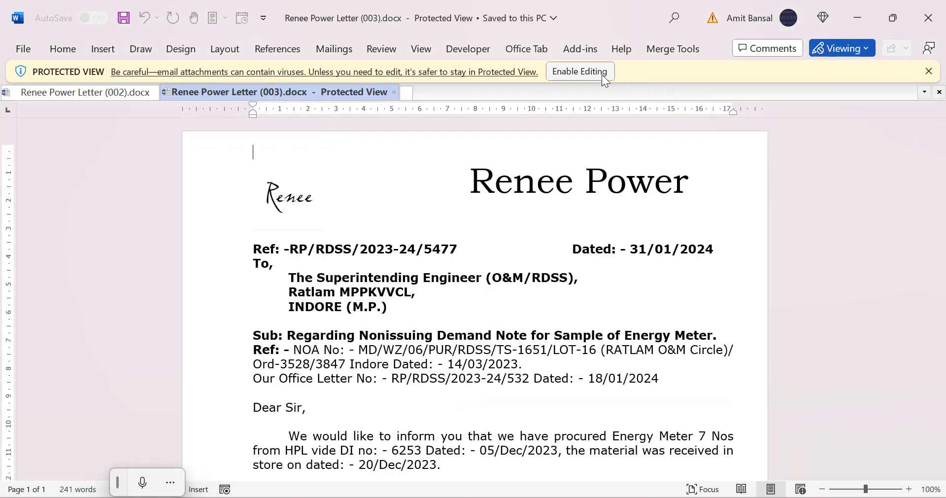
- Close Word and switch Outlook's printout to Table Style, previewing the inbox list across 20 pages
{"action": "left_click", "coordinate": [580, 70]}
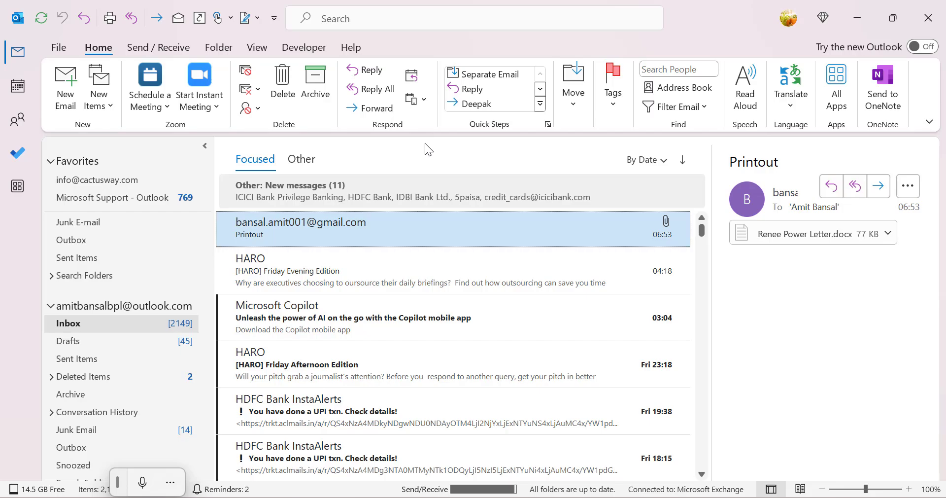
{"action": "left_click", "coordinate": [58, 47]}
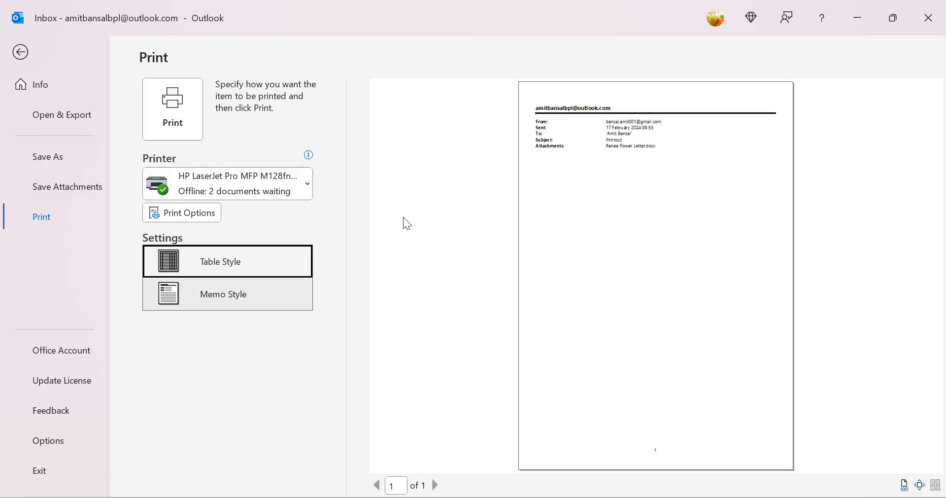
{"action": "left_click", "coordinate": [223, 293]}
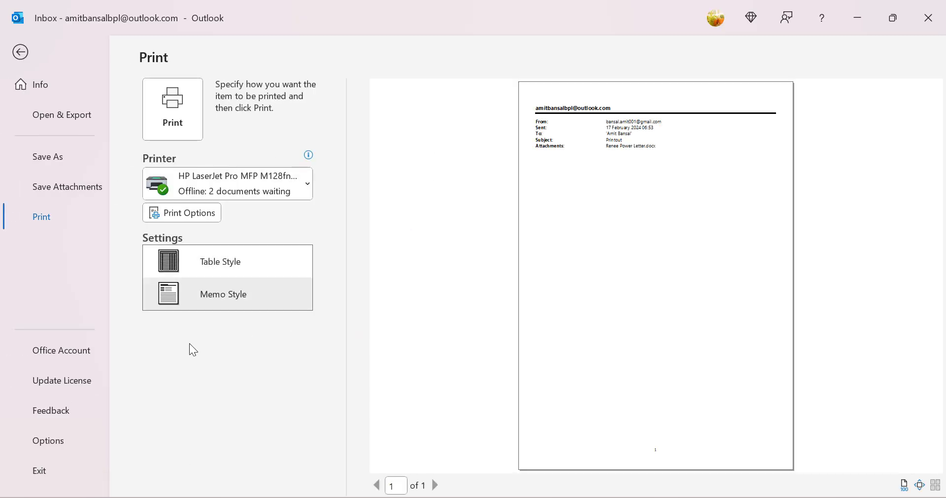
{"action": "mouse_move", "coordinate": [257, 347]}
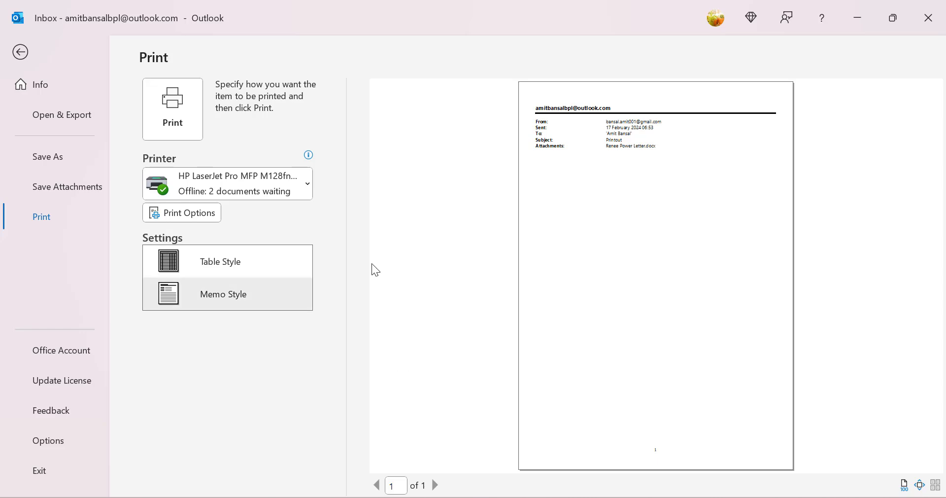
{"action": "left_click", "coordinate": [219, 261]}
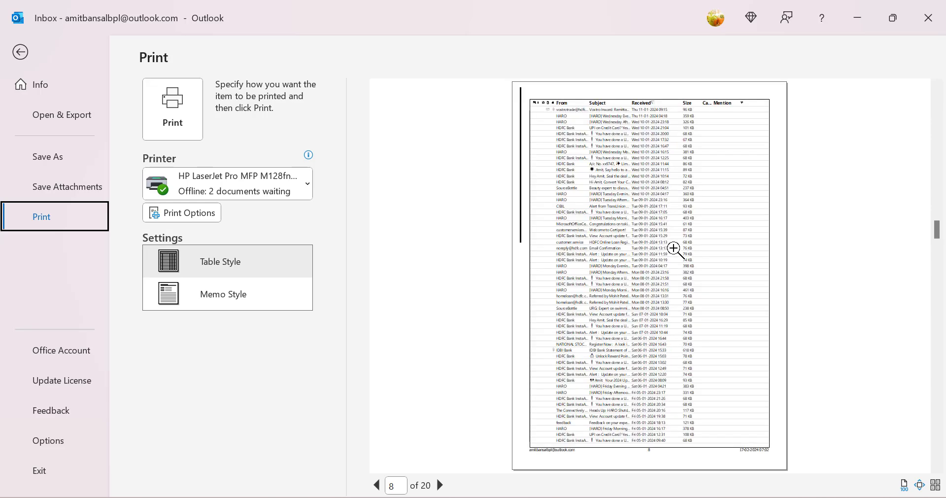
{"action": "left_click", "coordinate": [440, 485]}
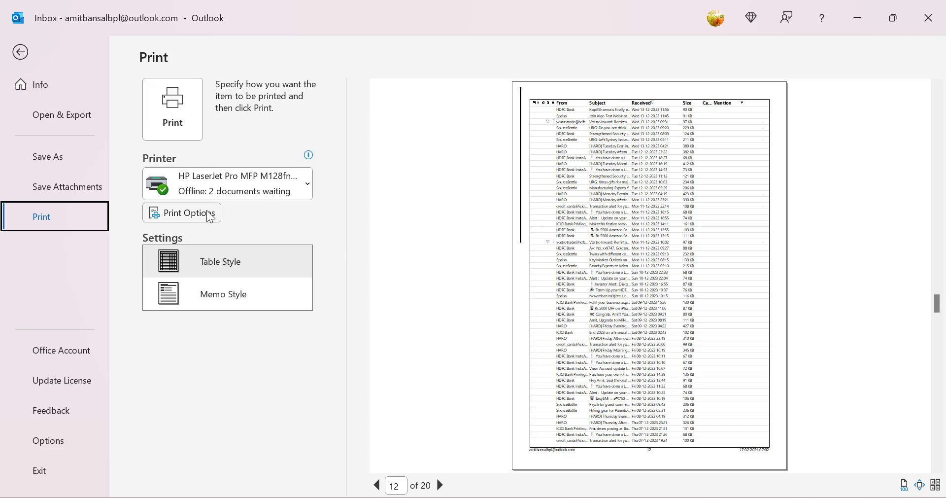
{"action": "left_click", "coordinate": [182, 212]}
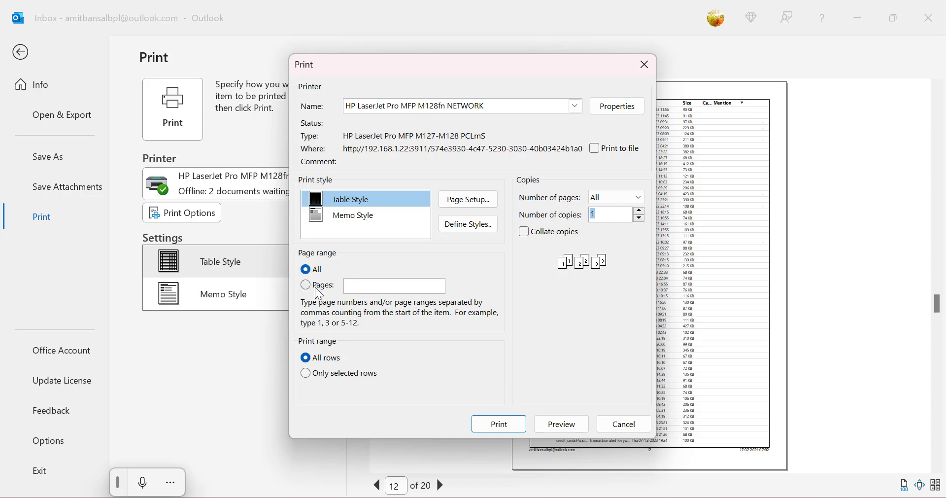
{"action": "left_click", "coordinate": [394, 285]}
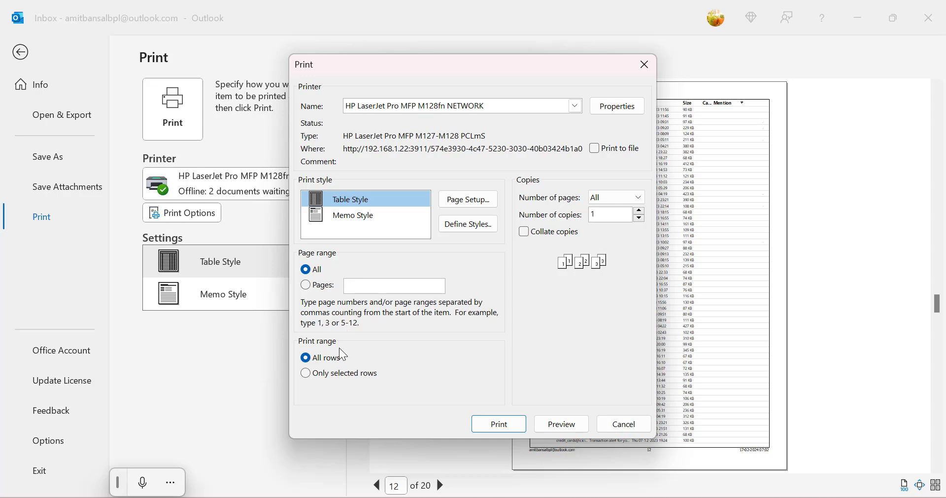
{"action": "mouse_move", "coordinate": [339, 382]}
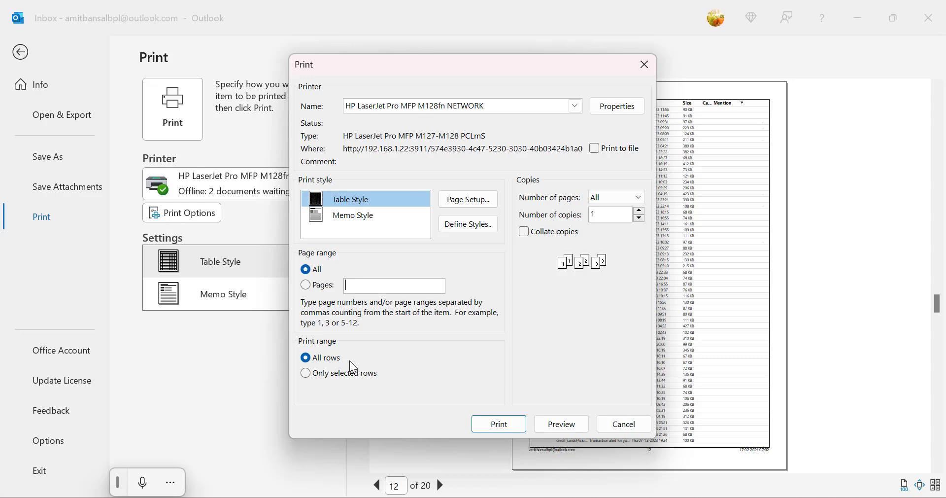
{"action": "left_click", "coordinate": [623, 423]}
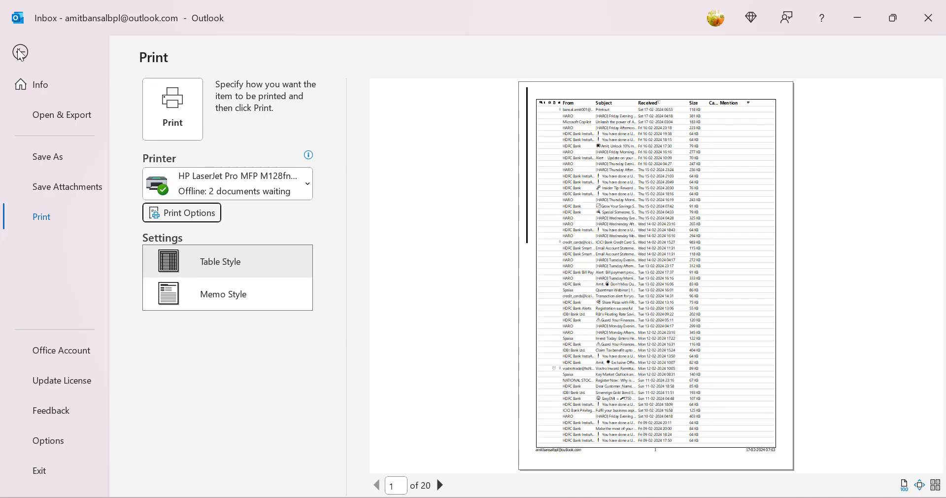
- Return to the inbox and switch over to the new Outlook
{"action": "left_click", "coordinate": [20, 52]}
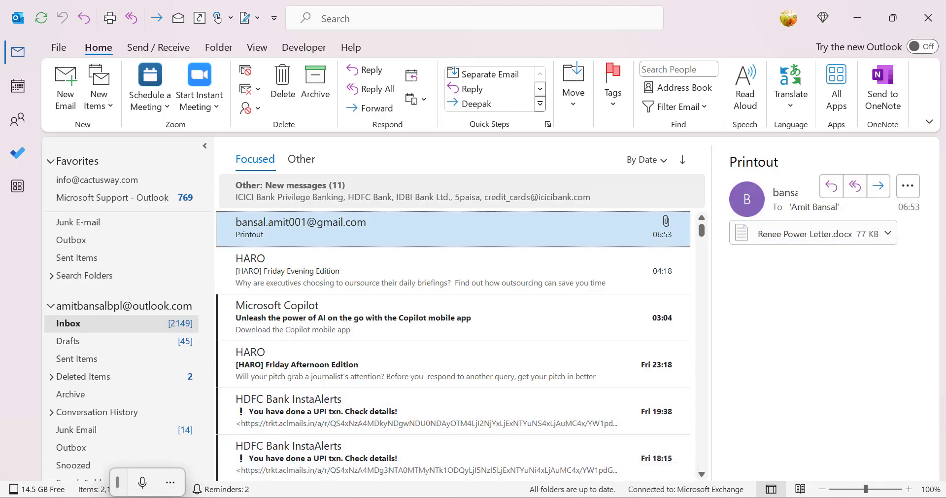
{"action": "left_click", "coordinate": [921, 46]}
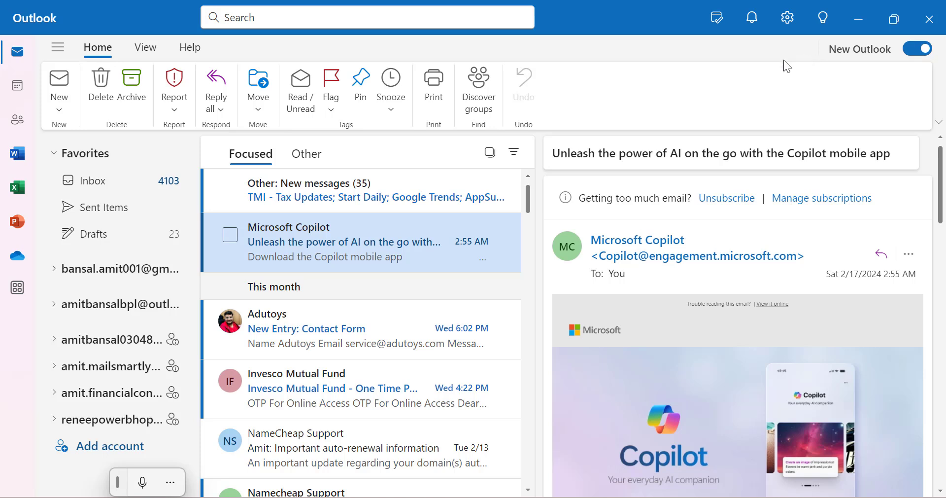
{"action": "mouse_move", "coordinate": [332, 252]}
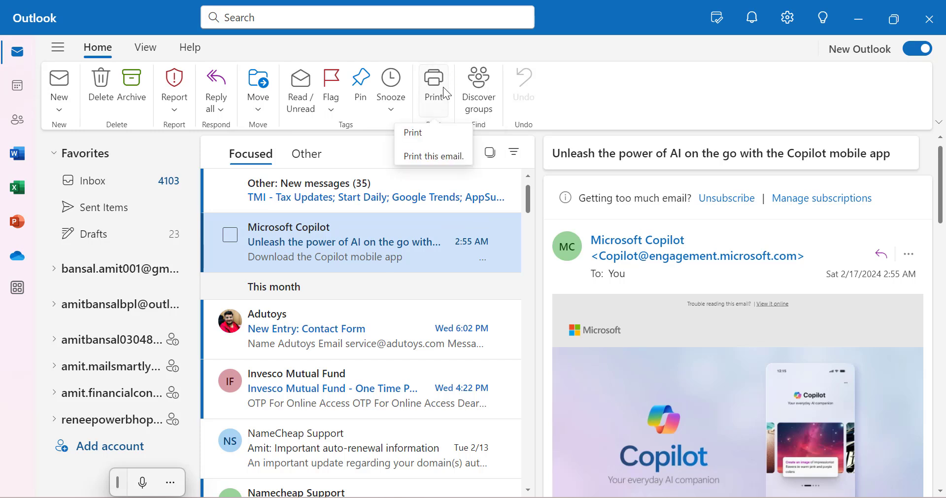
{"action": "mouse_move", "coordinate": [700, 95]}
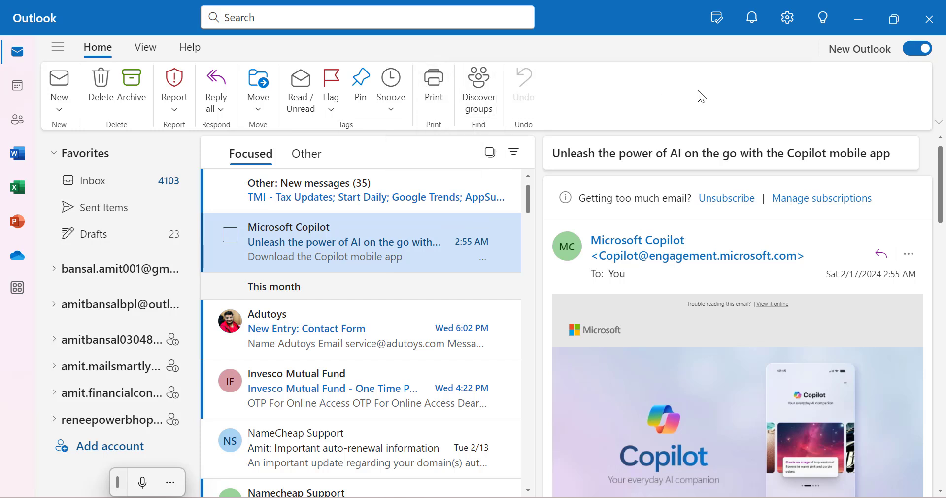
{"action": "mouse_move", "coordinate": [619, 108]}
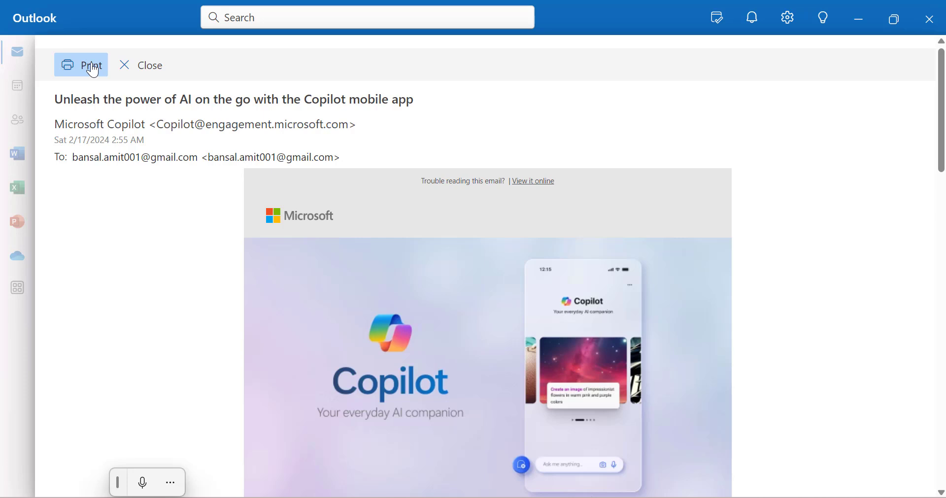
- Review the Copilot email's print dialog, trying a custom page range then returning to all pages
{"action": "left_click", "coordinate": [81, 65]}
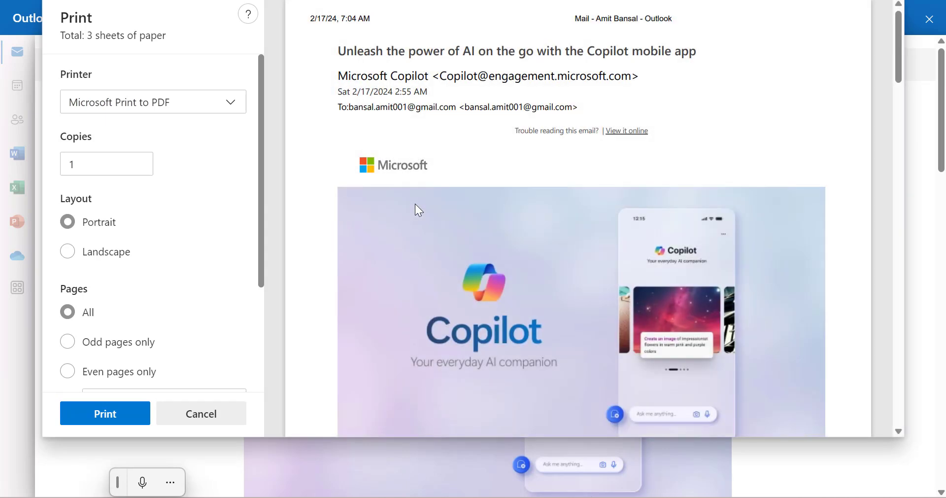
{"action": "mouse_move", "coordinate": [370, 249]}
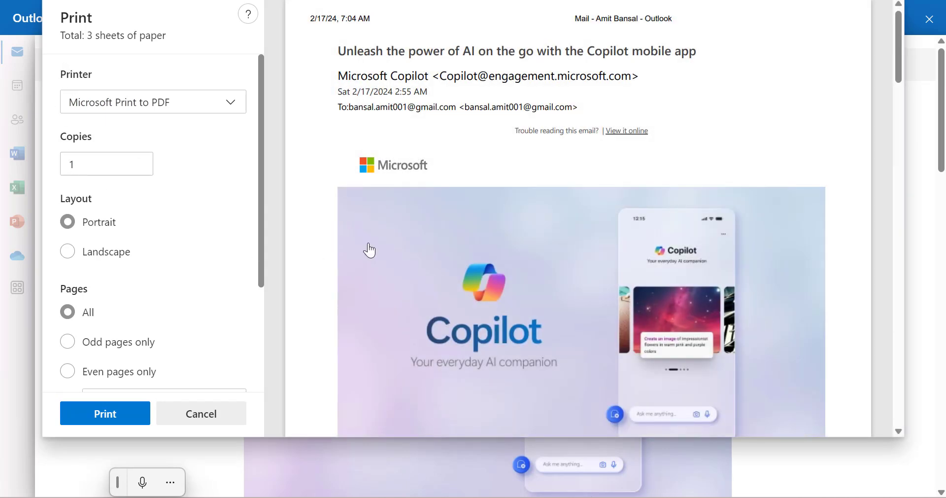
{"action": "mouse_move", "coordinate": [411, 217]}
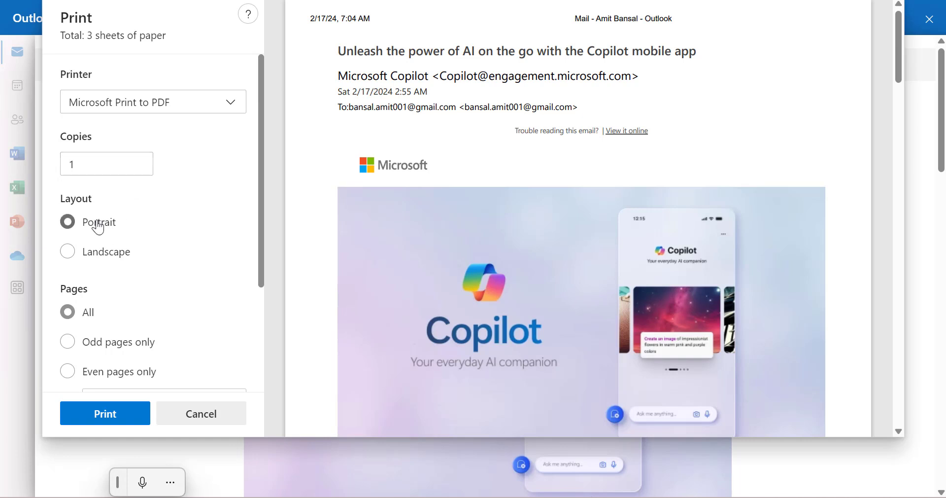
{"action": "scroll", "scroll_direction": "down", "scroll_amount": 3}
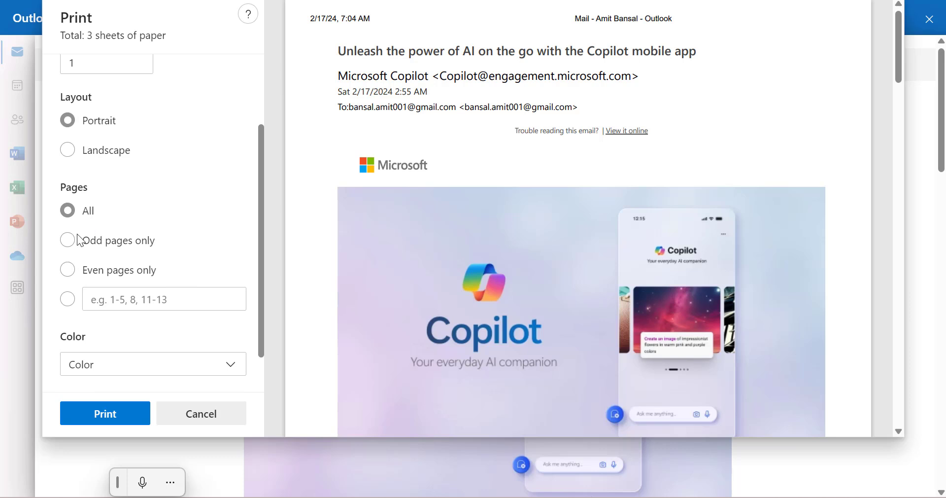
{"action": "left_click", "coordinate": [67, 293]}
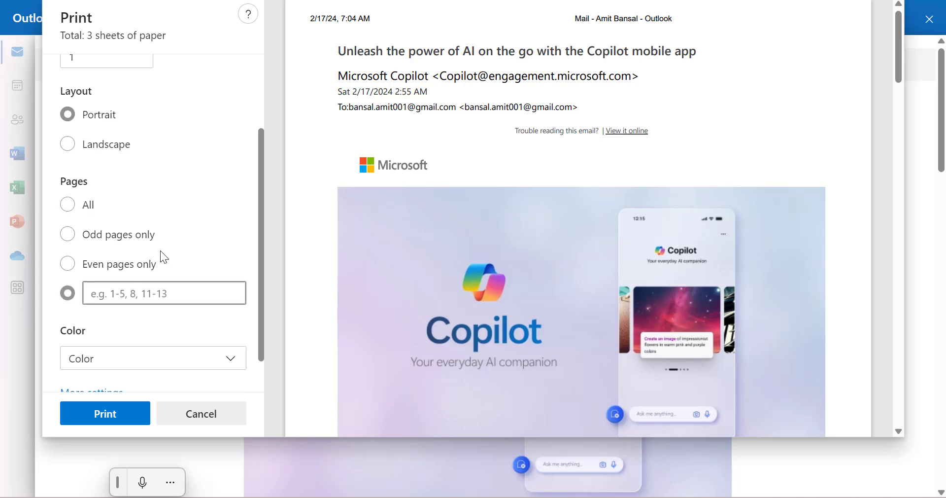
{"action": "left_click", "coordinate": [153, 313]}
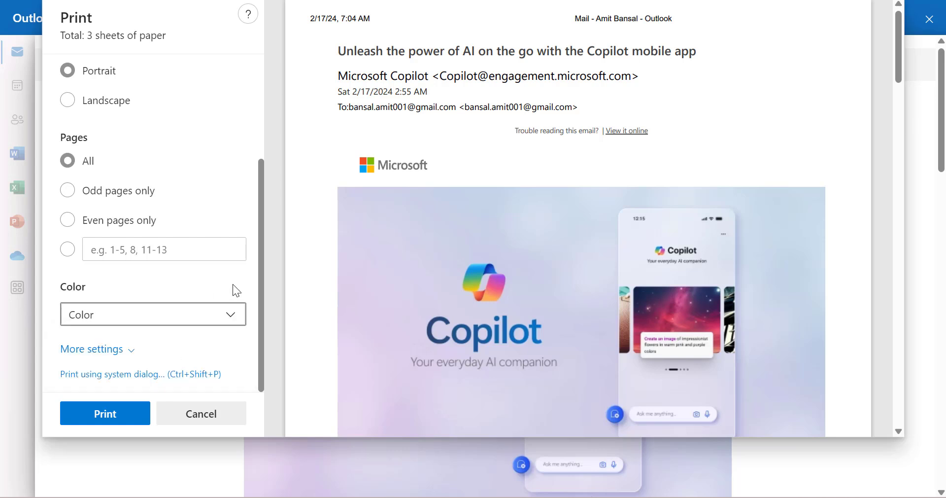
{"action": "mouse_move", "coordinate": [200, 319]}
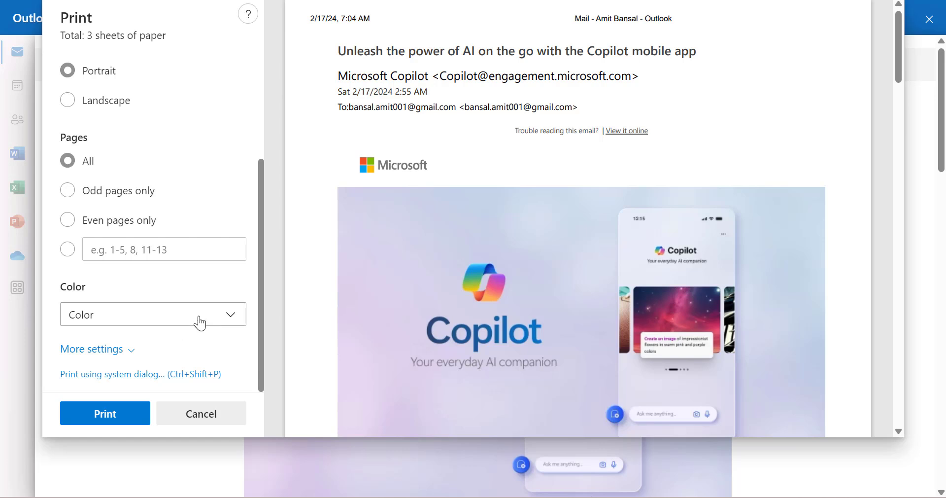
{"action": "mouse_move", "coordinate": [100, 362]}
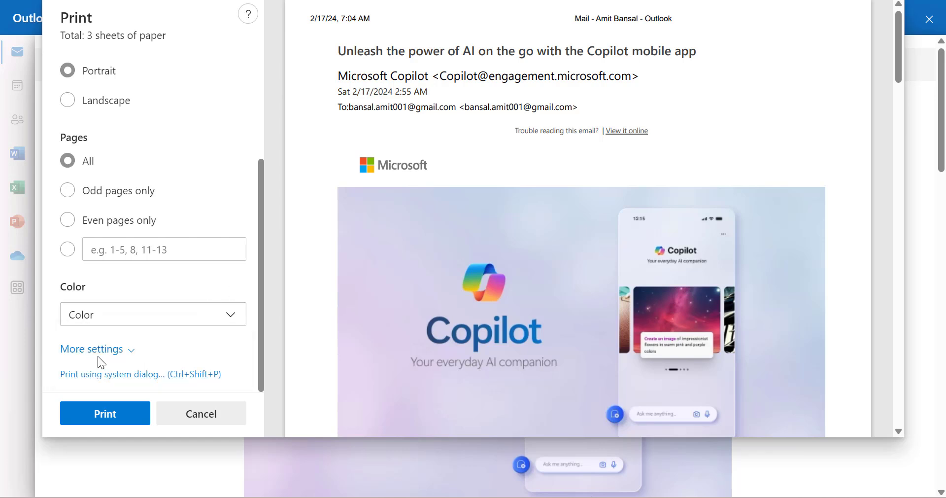
- Under More settings, set Margins to Custom, 0.39" on every side
{"action": "left_click", "coordinate": [91, 349]}
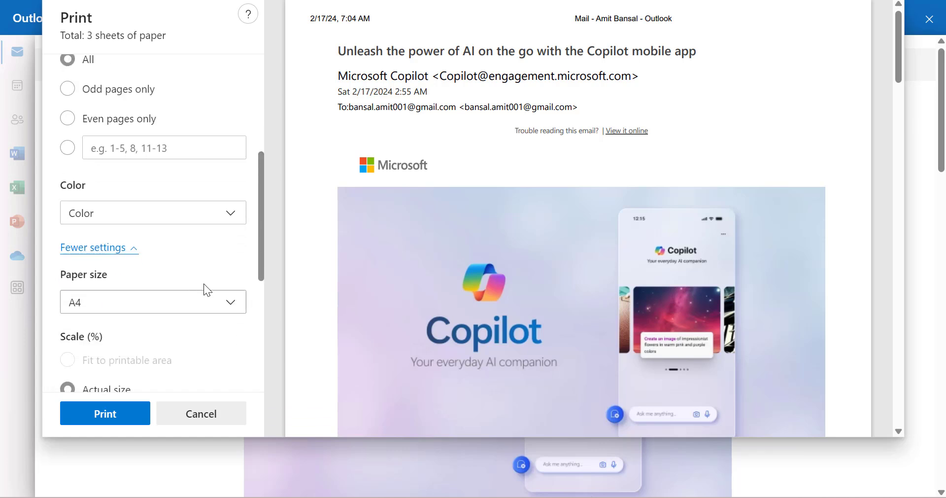
{"action": "scroll", "scroll_direction": "down", "scroll_amount": 3}
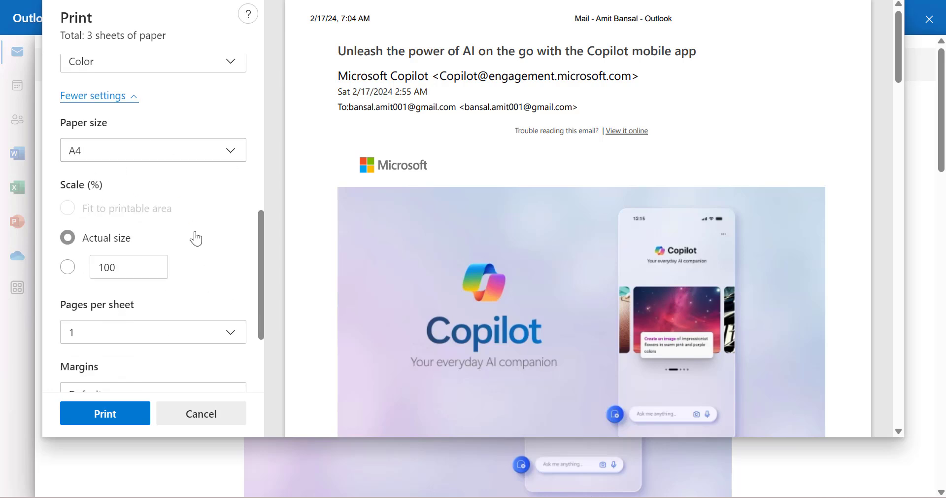
{"action": "scroll", "scroll_direction": "down", "scroll_amount": 3}
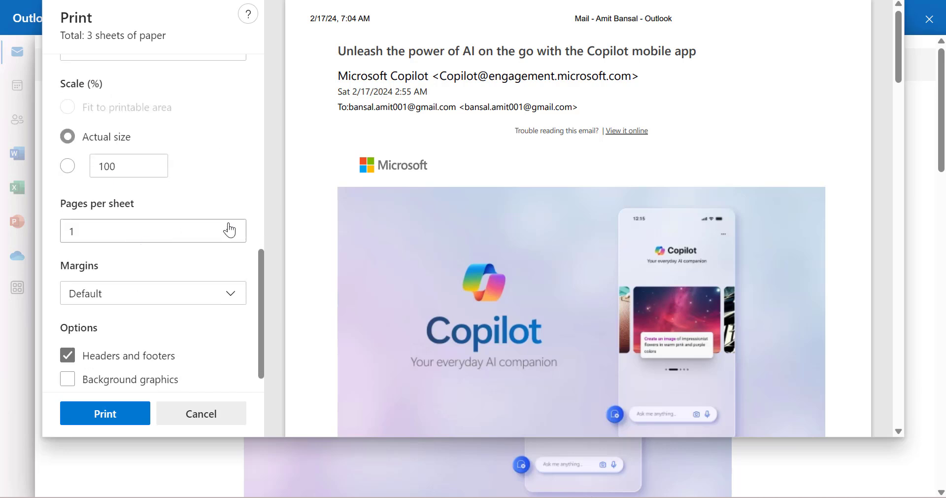
{"action": "scroll", "scroll_direction": "down", "scroll_amount": 3}
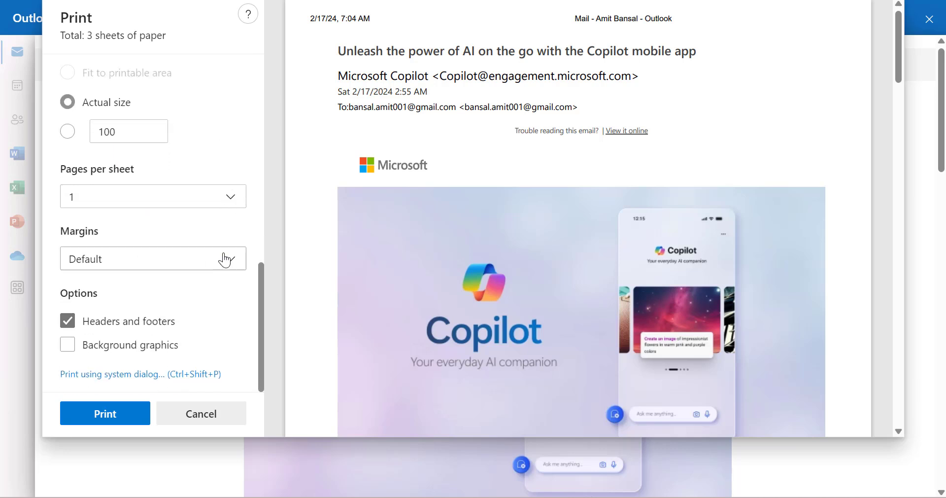
{"action": "left_click", "coordinate": [153, 258]}
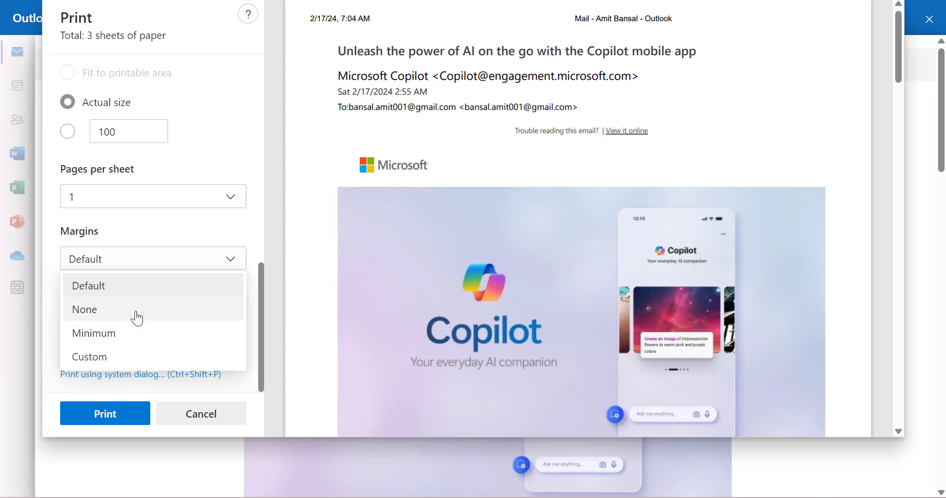
{"action": "mouse_move", "coordinate": [106, 362]}
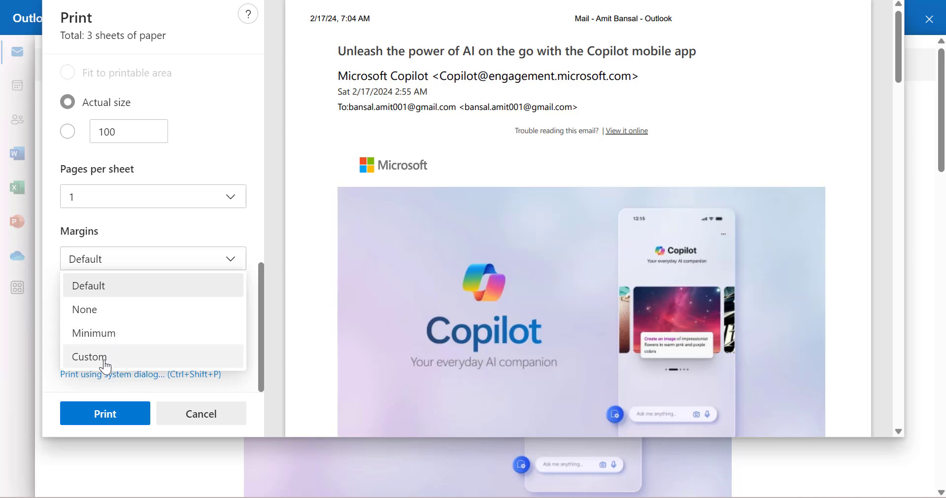
{"action": "left_click", "coordinate": [89, 356]}
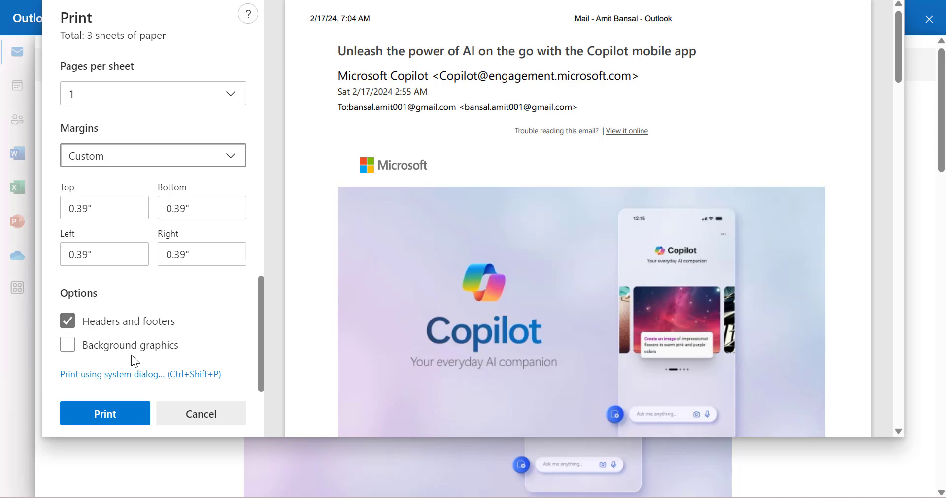
{"action": "mouse_move", "coordinate": [179, 328]}
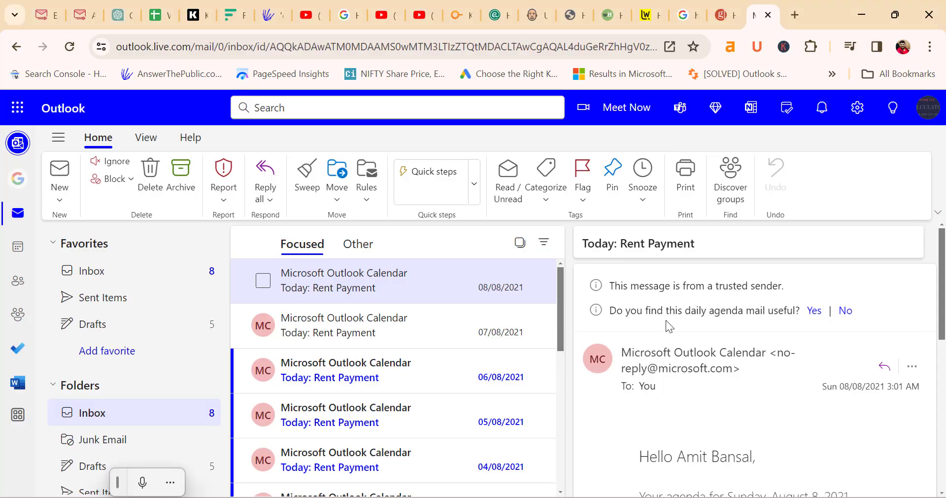
{"action": "mouse_move", "coordinate": [679, 324]}
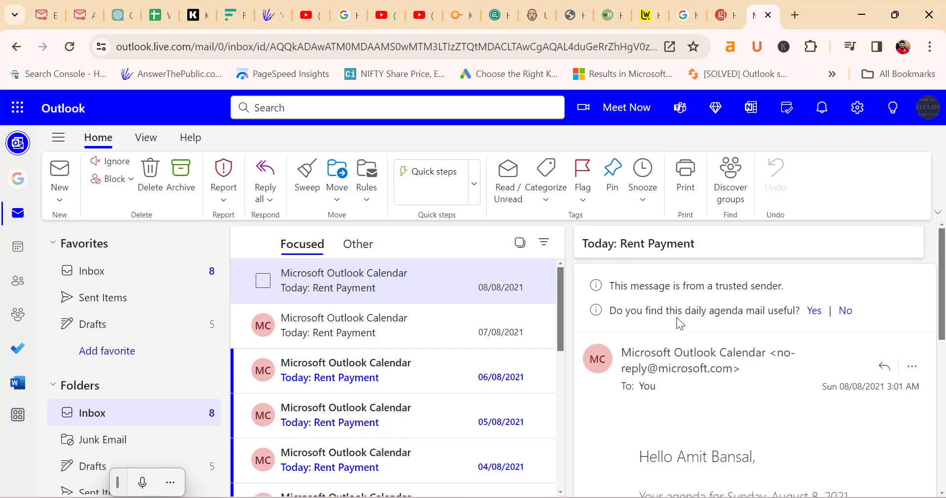
{"action": "mouse_move", "coordinate": [685, 176]}
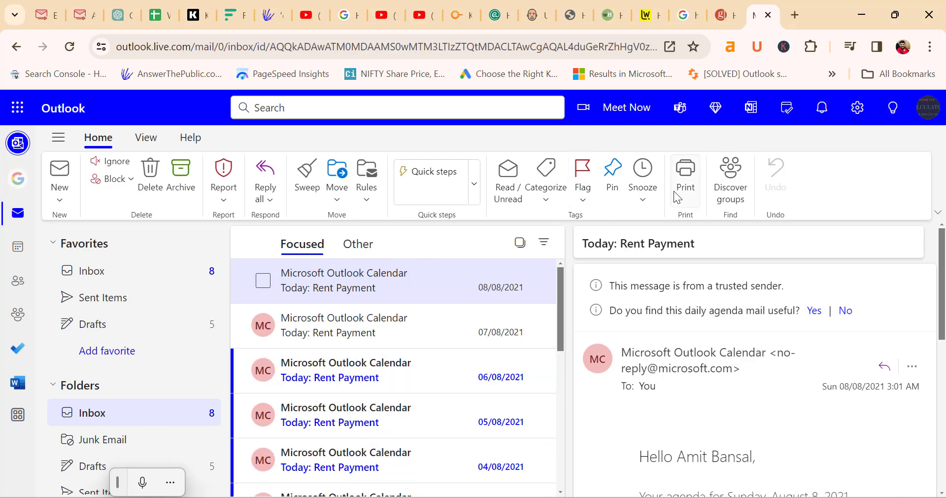
{"action": "mouse_move", "coordinate": [374, 290]}
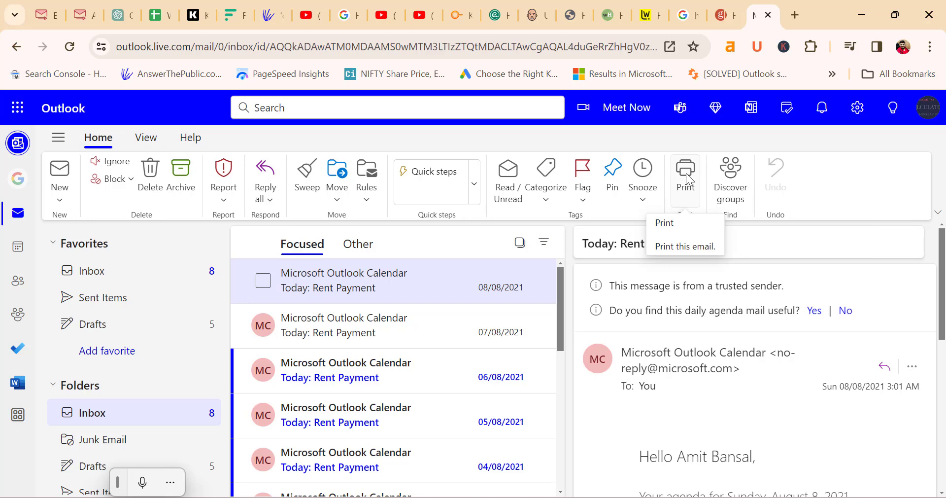
- Print only the open Today: Rent Payment email, showing its print-ready view
{"action": "left_click", "coordinate": [684, 246]}
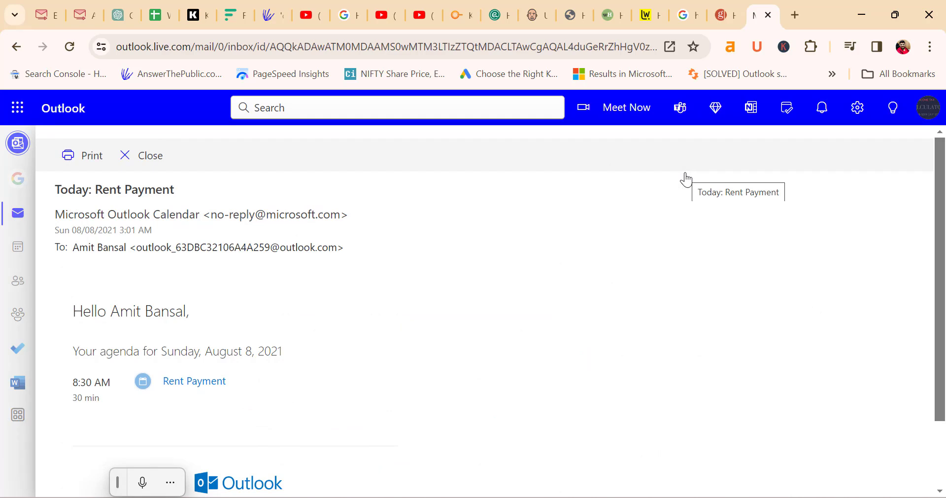
{"action": "mouse_move", "coordinate": [451, 317]}
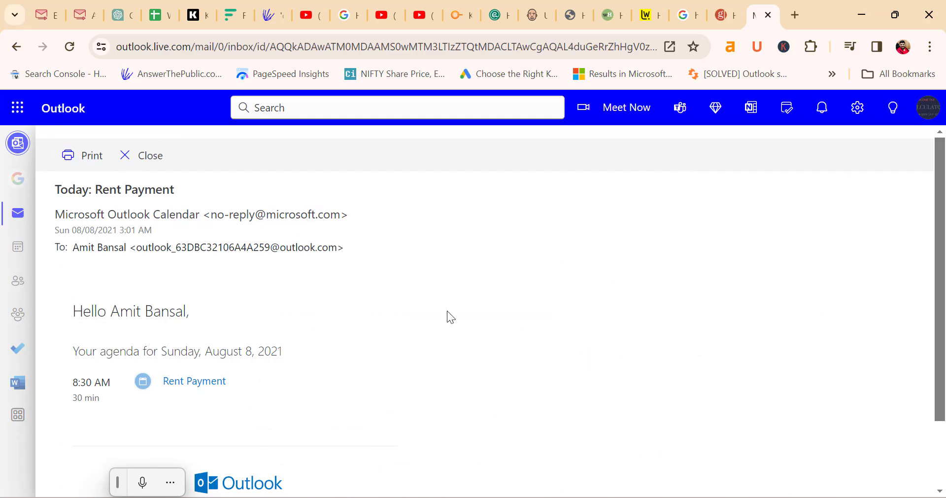
{"action": "mouse_move", "coordinate": [92, 155]}
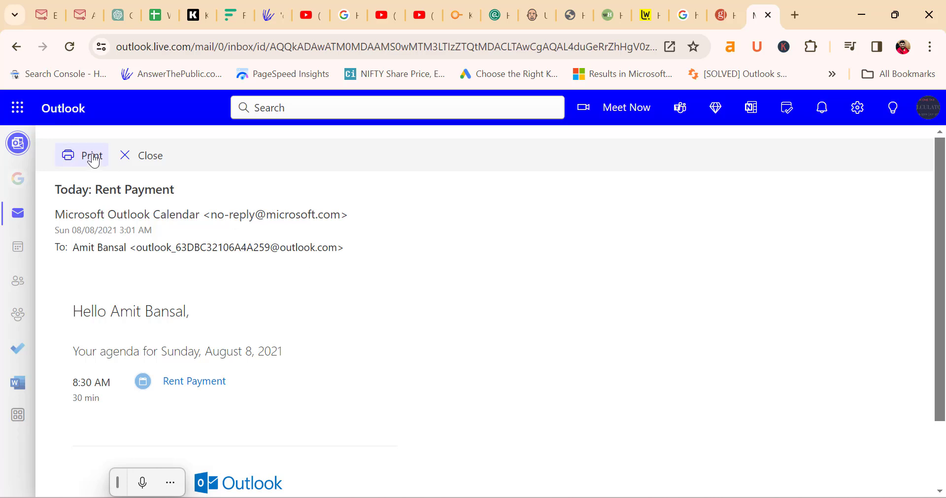
- In the browser print dialog, set Margins to Custom and adjust the margin boxes to 0mm
{"action": "left_click", "coordinate": [91, 155]}
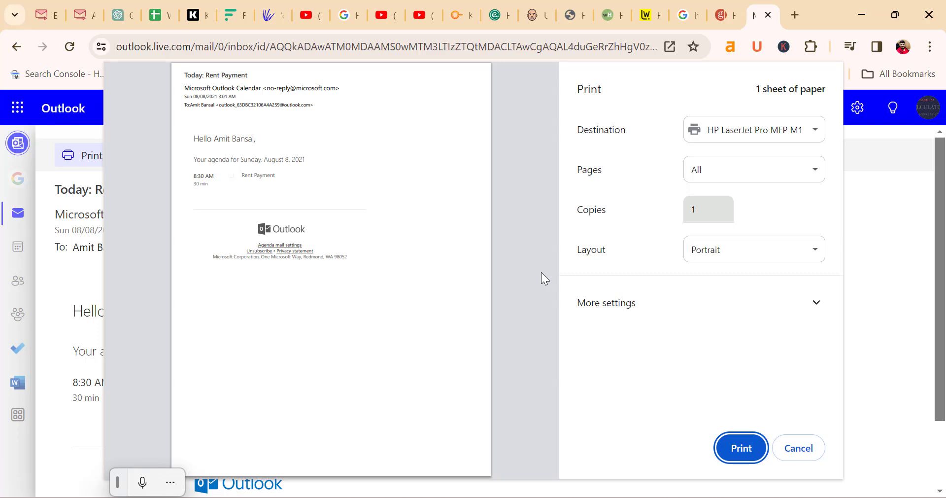
{"action": "mouse_move", "coordinate": [811, 140]}
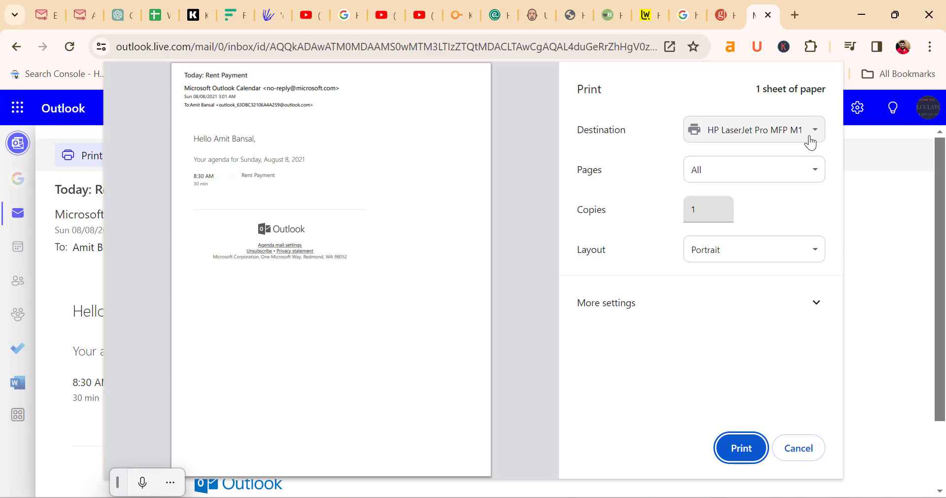
{"action": "mouse_move", "coordinate": [880, 171]}
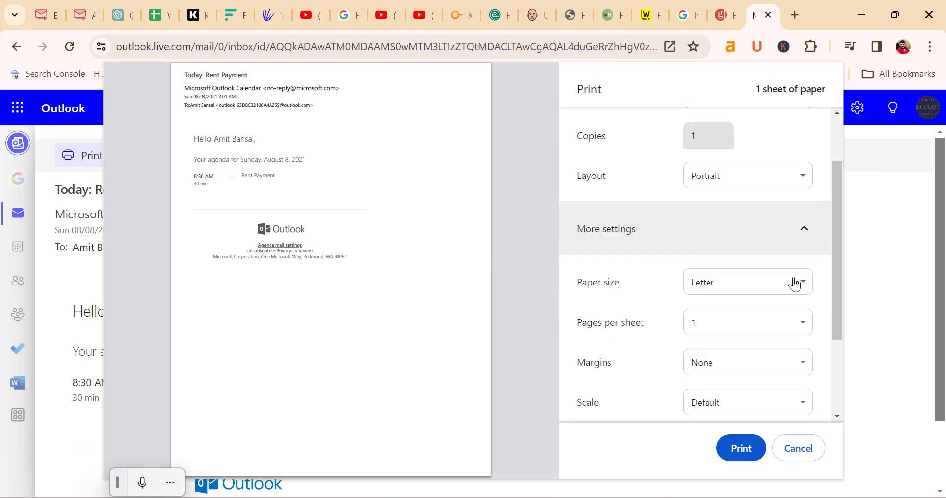
{"action": "mouse_move", "coordinate": [644, 308]}
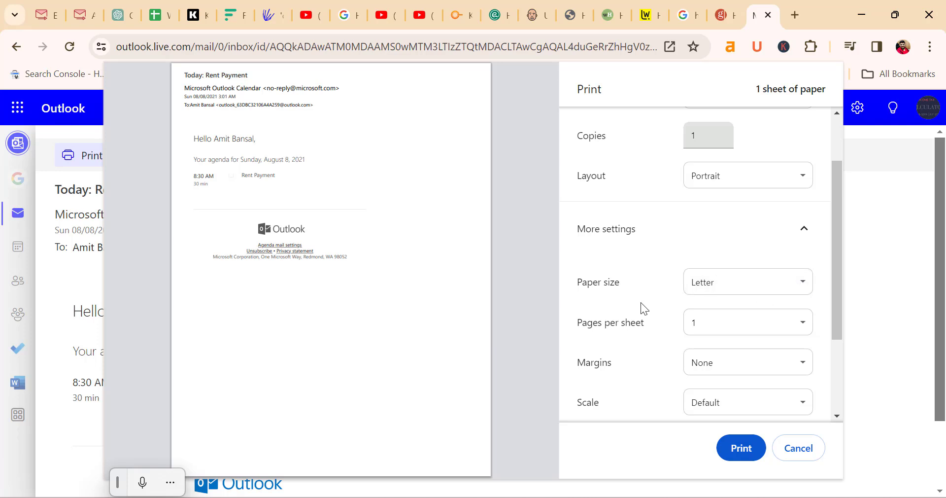
{"action": "scroll", "scroll_direction": "down", "scroll_amount": 3}
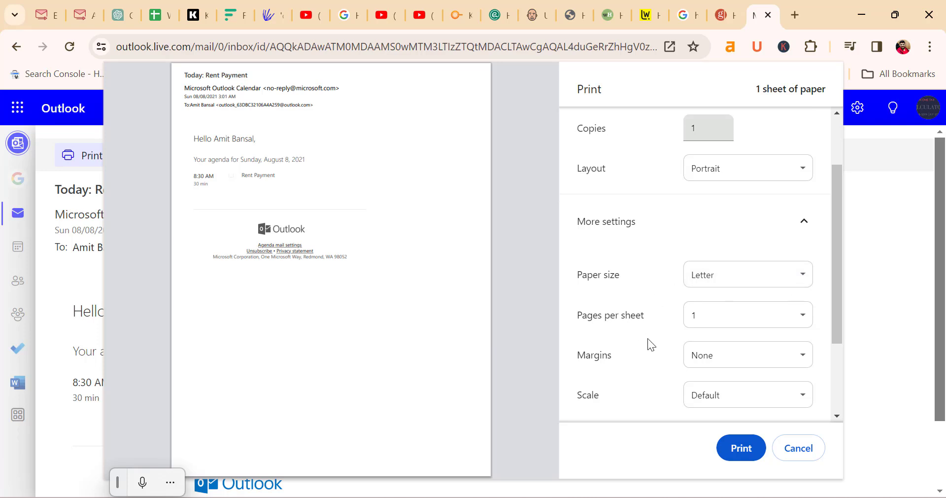
{"action": "left_click", "coordinate": [748, 238]}
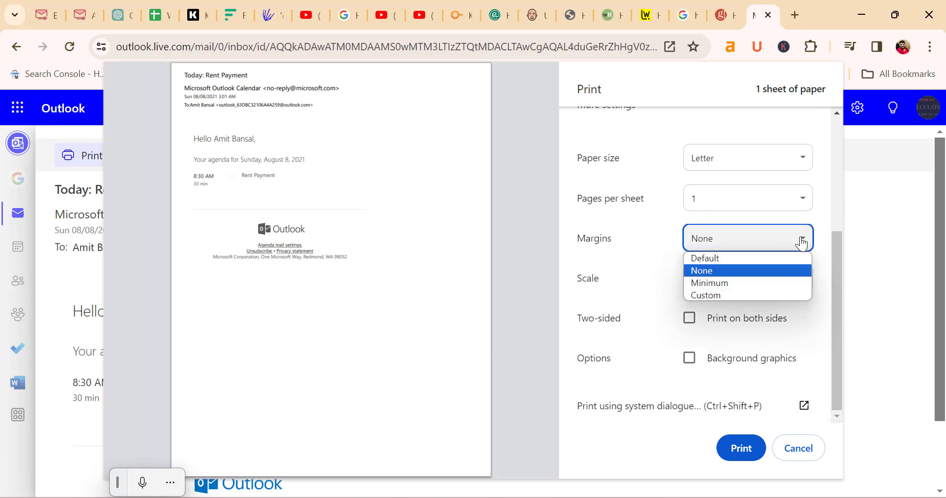
{"action": "left_click", "coordinate": [705, 295]}
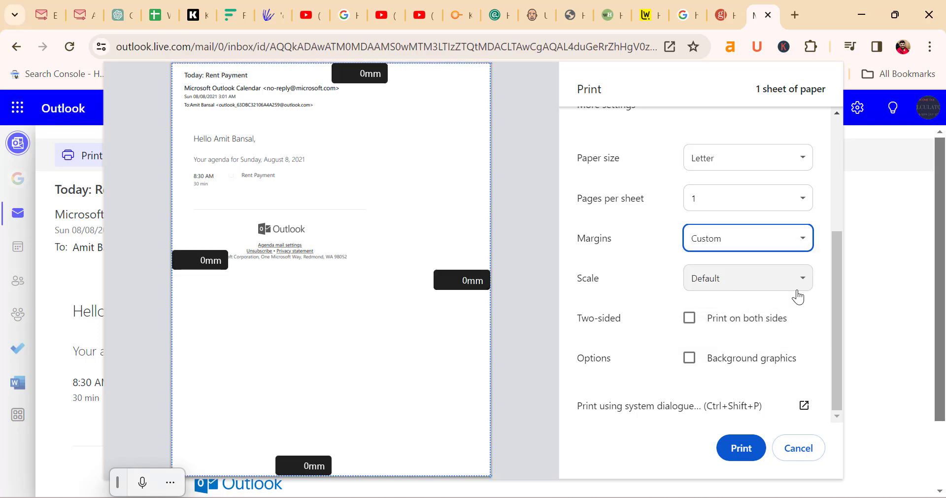
{"action": "left_click", "coordinate": [461, 280]}
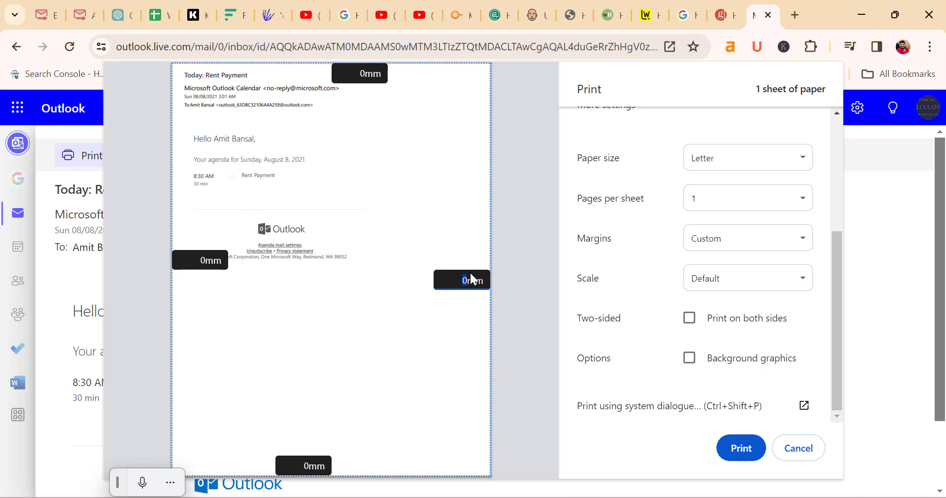
{"action": "mouse_move", "coordinate": [521, 228]}
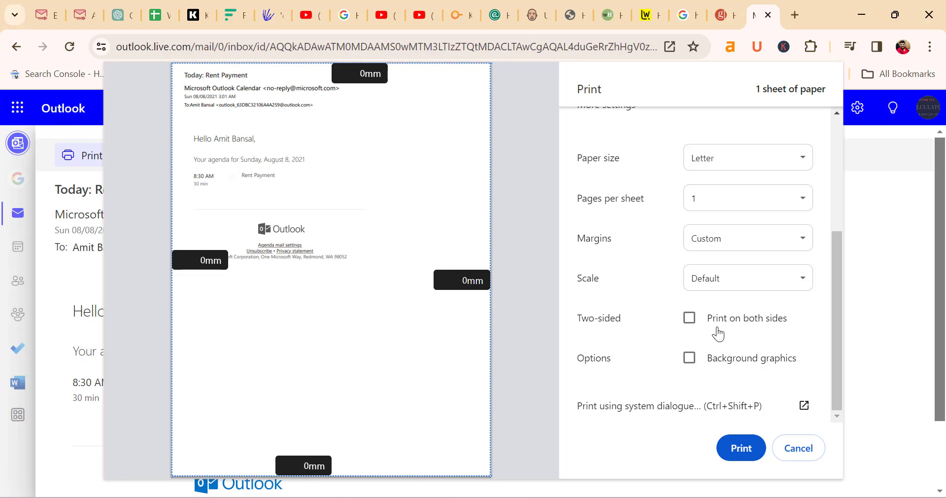
{"action": "mouse_move", "coordinate": [733, 372]}
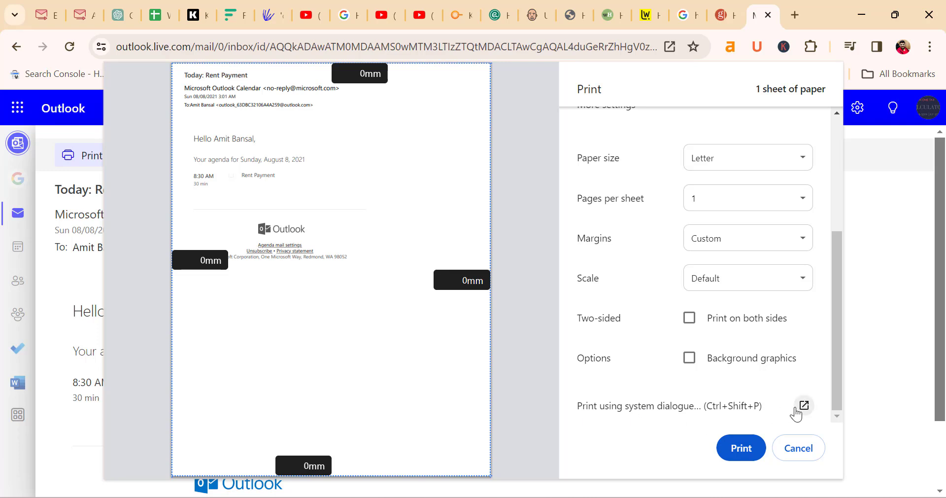
- Choose Print using system dialog, then cancel the Windows print dialog
{"action": "left_click", "coordinate": [802, 405]}
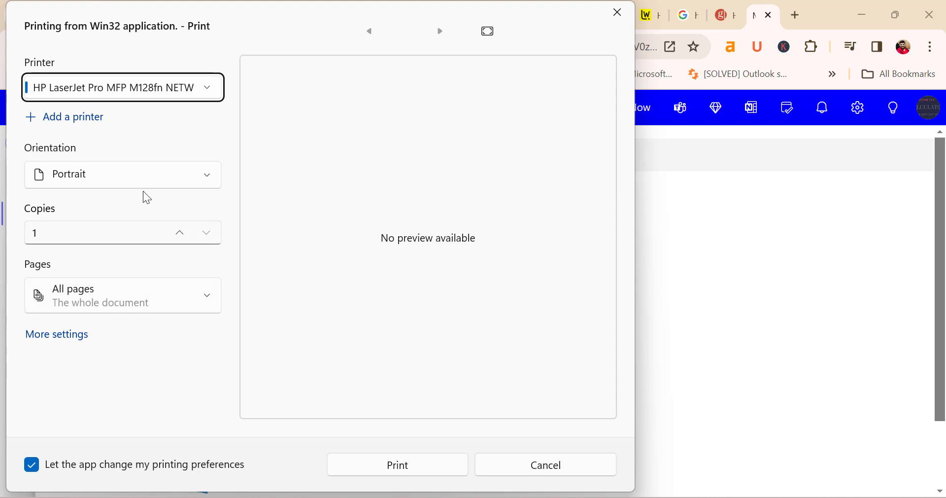
{"action": "mouse_move", "coordinate": [203, 183]}
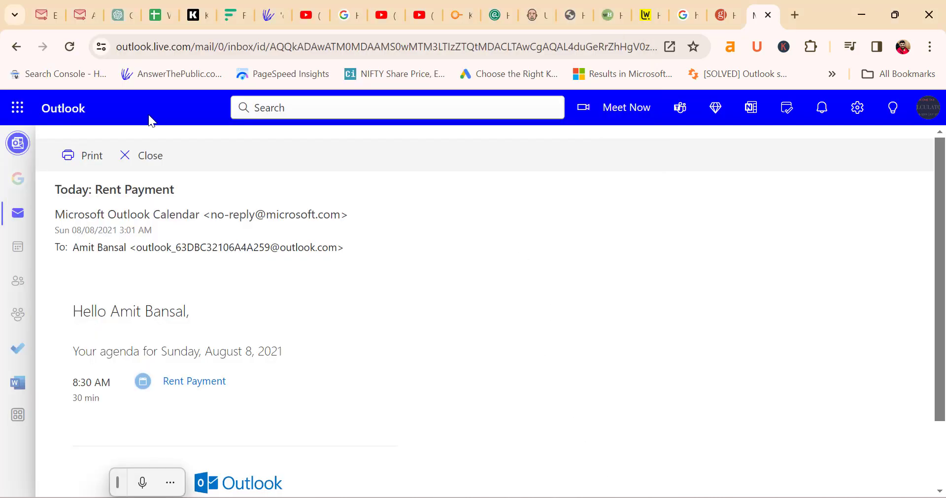
{"action": "left_click", "coordinate": [149, 155]}
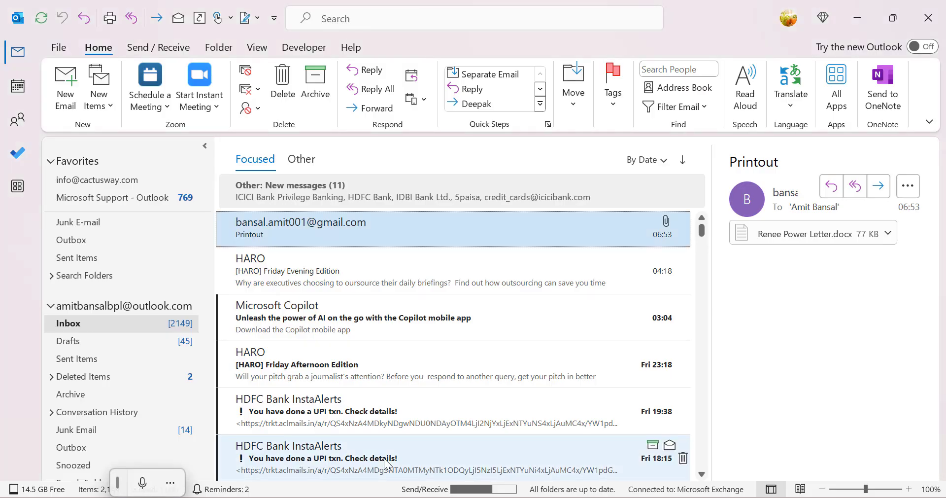
{"action": "mouse_move", "coordinate": [611, 273]}
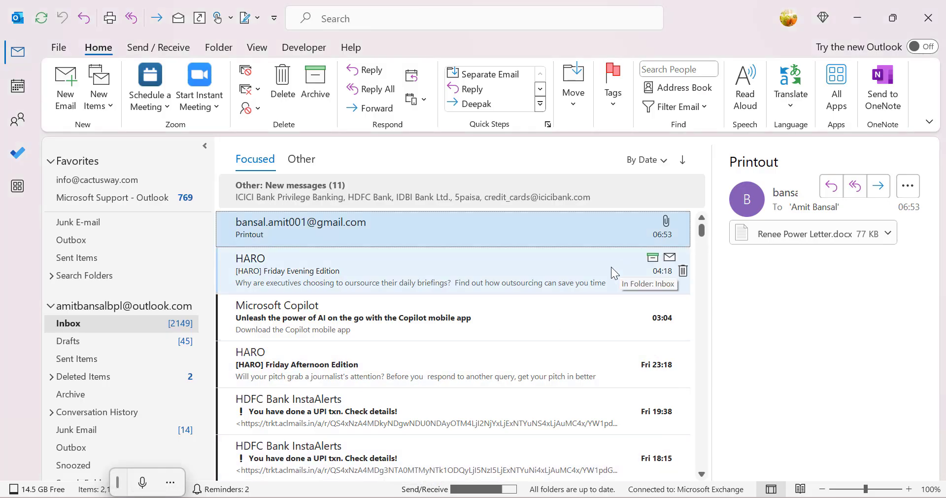
{"action": "mouse_move", "coordinate": [582, 273]}
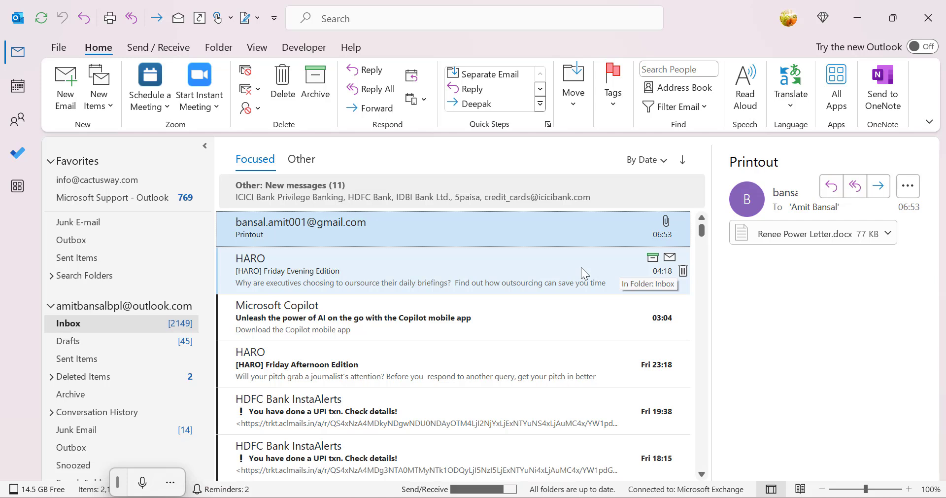
{"action": "mouse_move", "coordinate": [915, 352]}
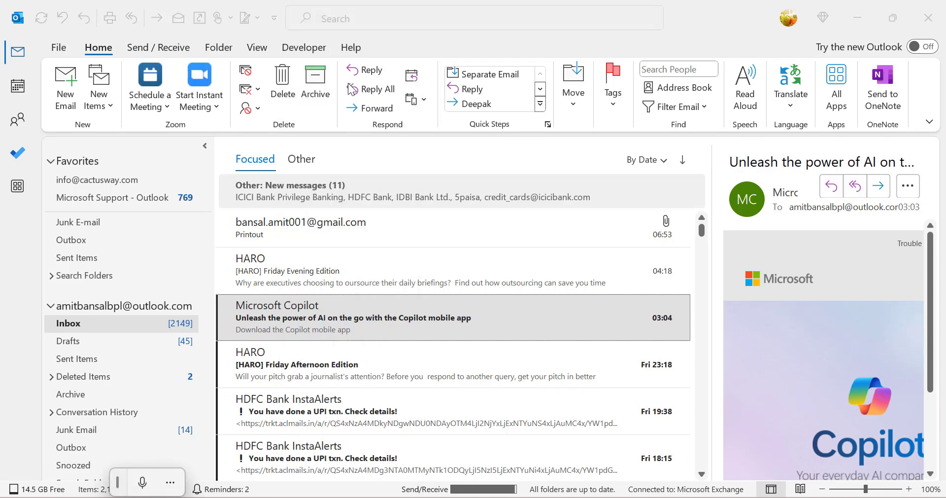
{"action": "mouse_move", "coordinate": [372, 89]}
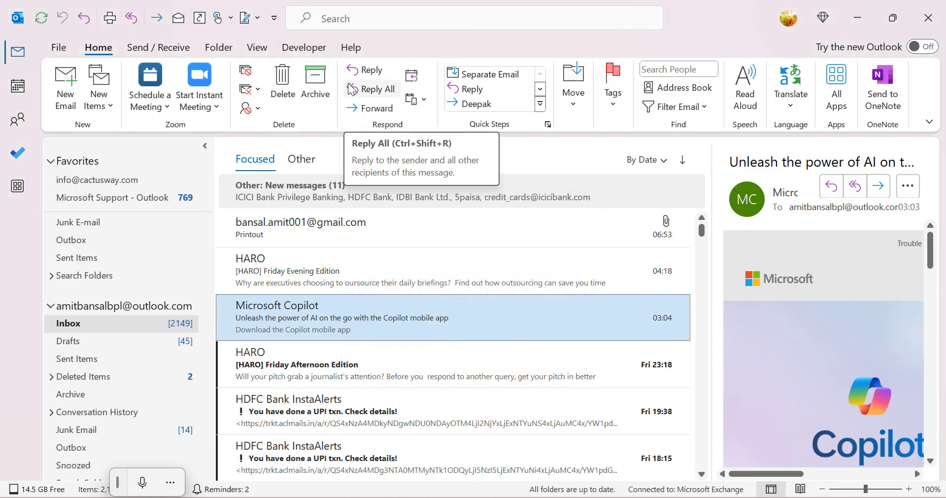
{"action": "mouse_move", "coordinate": [733, 29]}
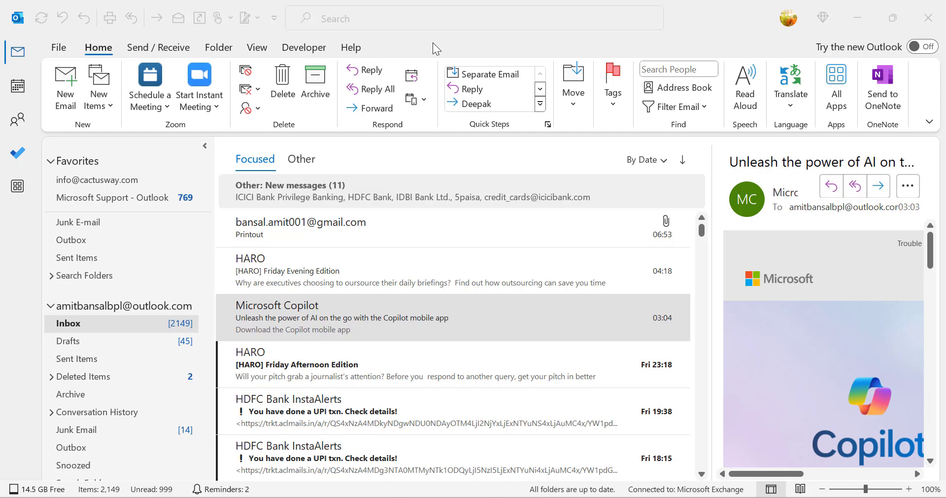
- Reselect the Microsoft Copilot email and open Outlook Options from File
{"action": "left_click", "coordinate": [341, 316]}
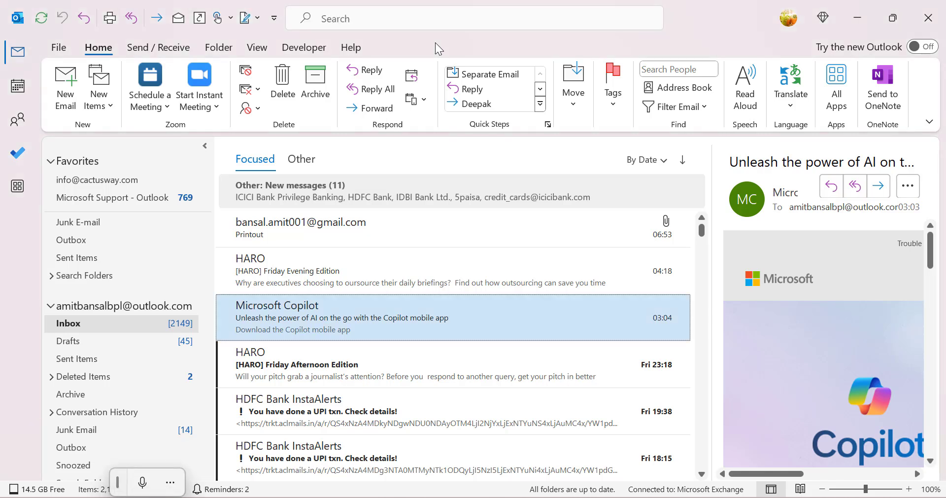
{"action": "mouse_move", "coordinate": [326, 48]}
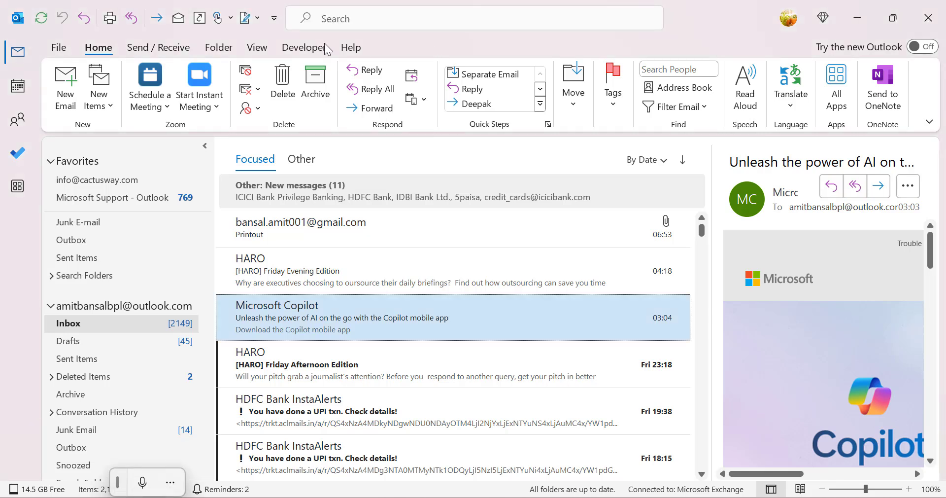
{"action": "mouse_move", "coordinate": [479, 44]}
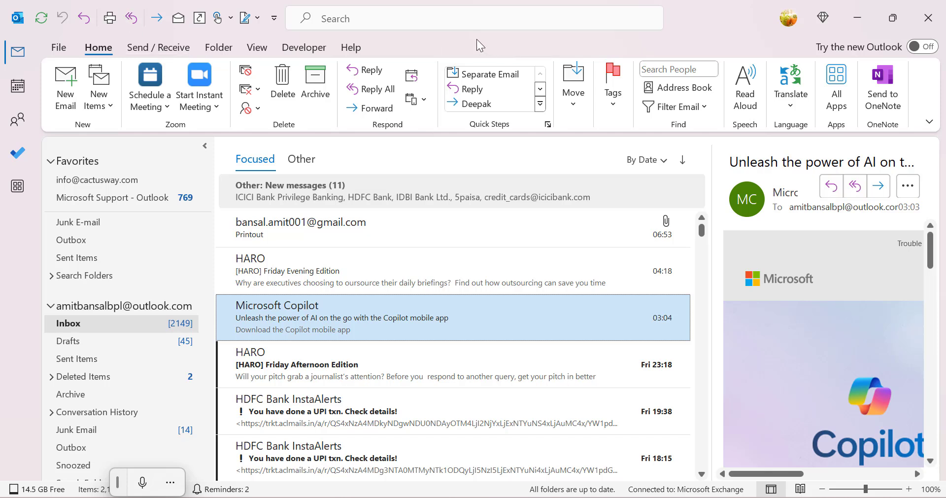
{"action": "mouse_move", "coordinate": [479, 45]}
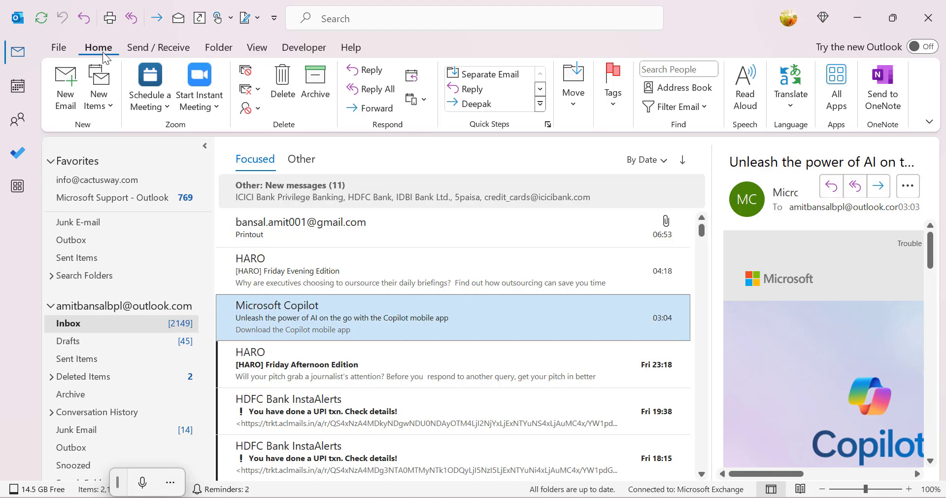
{"action": "left_click", "coordinate": [58, 47]}
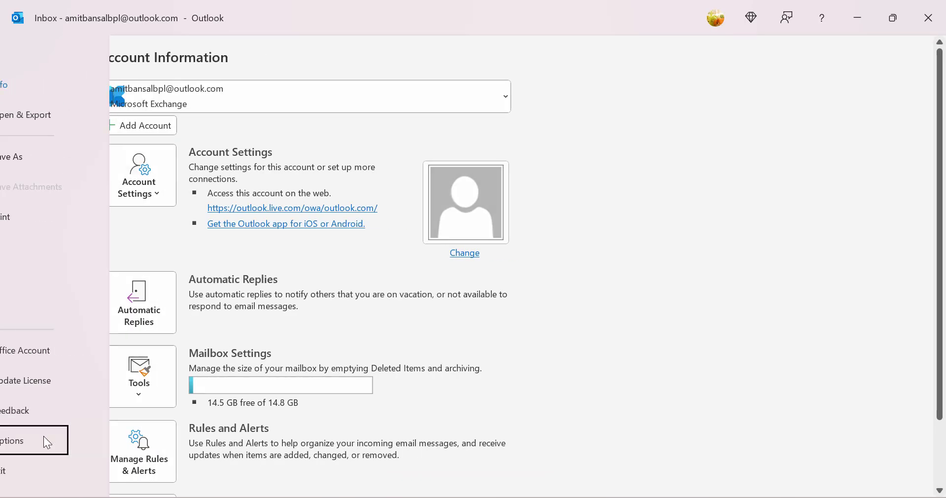
{"action": "left_click", "coordinate": [12, 441]}
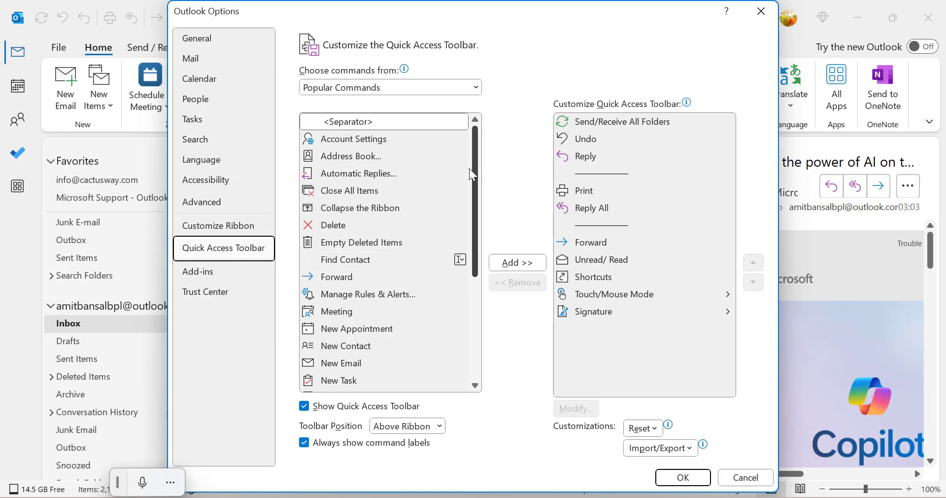
{"action": "mouse_move", "coordinate": [582, 190]}
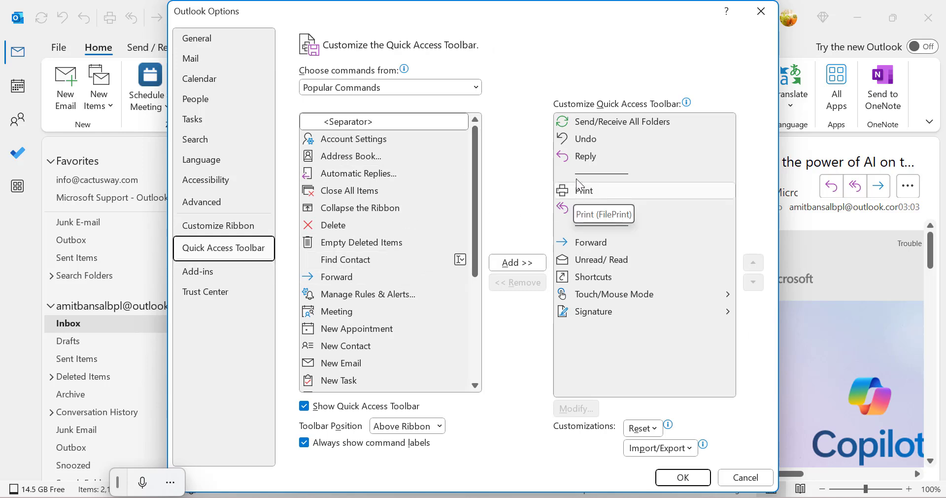
- Remove Print from the Quick Access Toolbar's current command list
{"action": "left_click", "coordinate": [582, 190]}
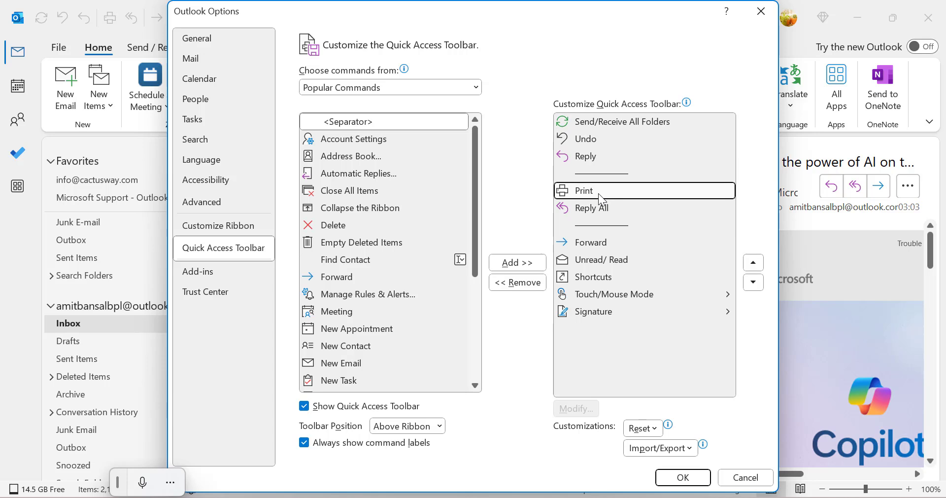
{"action": "left_click", "coordinate": [517, 282]}
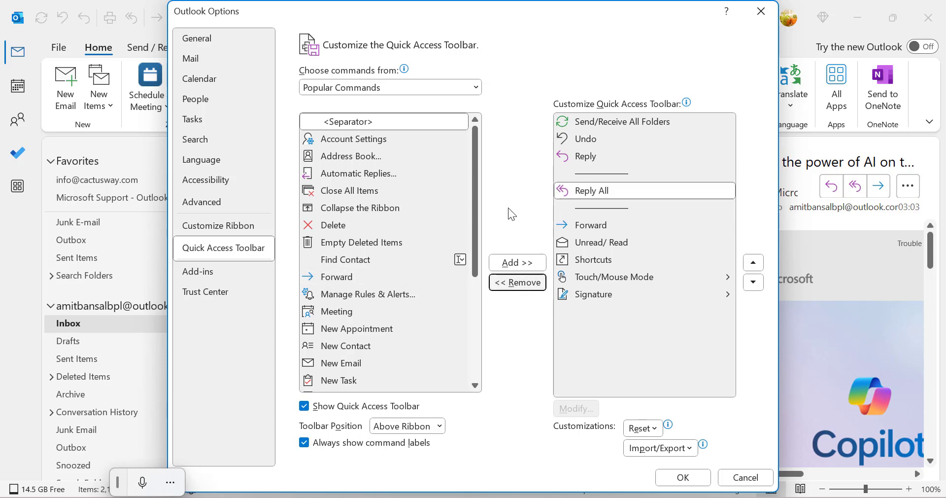
{"action": "mouse_move", "coordinate": [544, 171]}
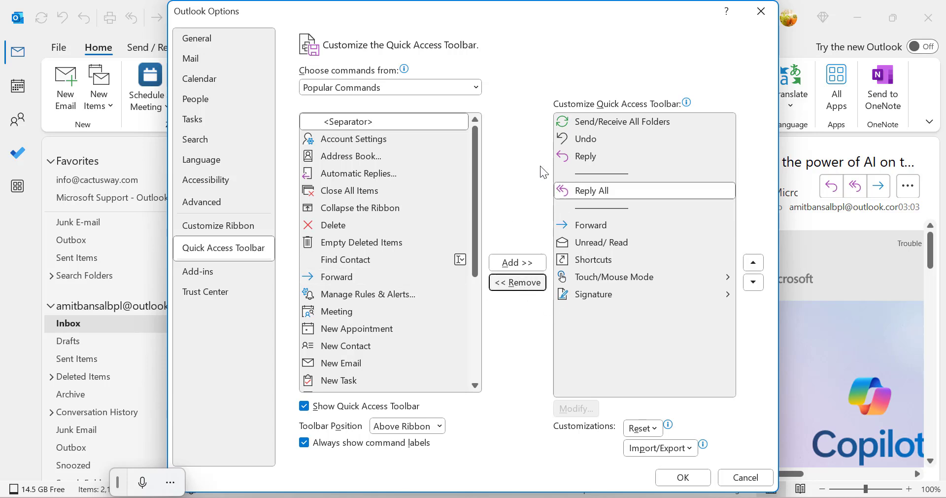
{"action": "mouse_move", "coordinate": [420, 156]}
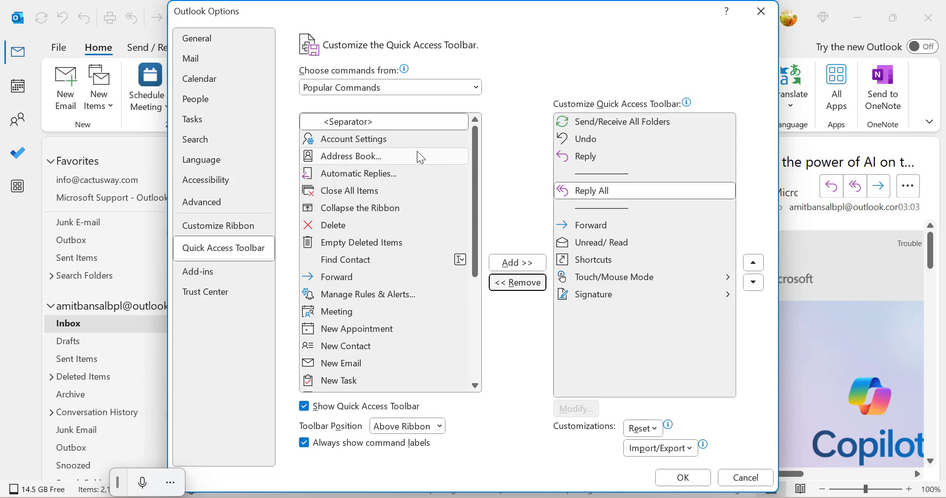
- Choose All Commands, locate Print in the list and add it to the Quick Access Toolbar
{"action": "left_click", "coordinate": [475, 87]}
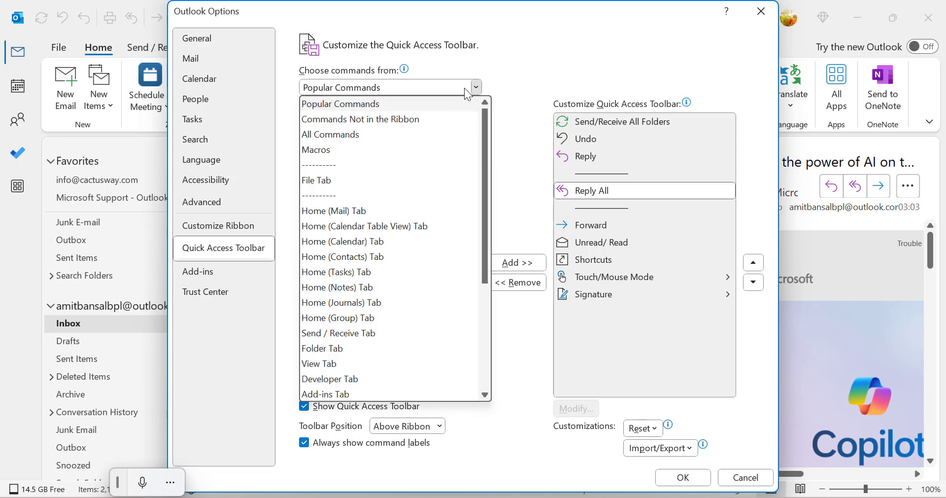
{"action": "left_click", "coordinate": [331, 134]}
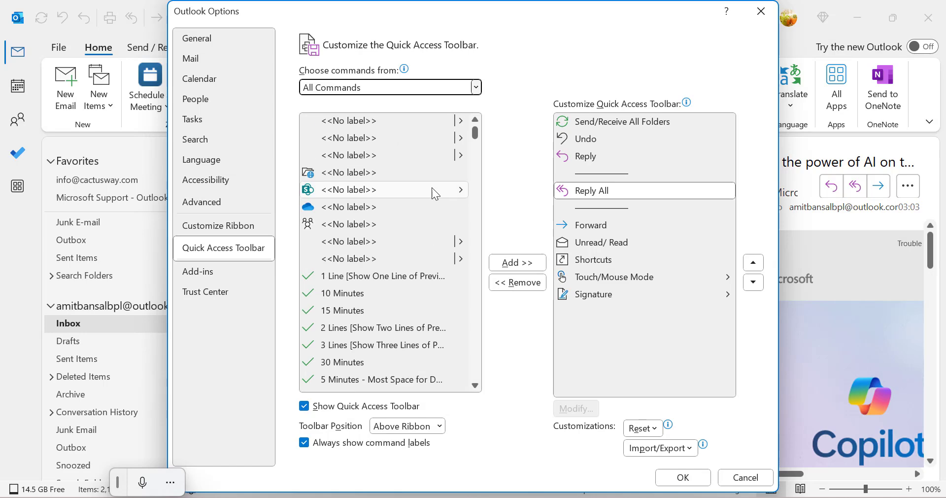
{"action": "scroll", "scroll_direction": "down", "scroll_amount": 3}
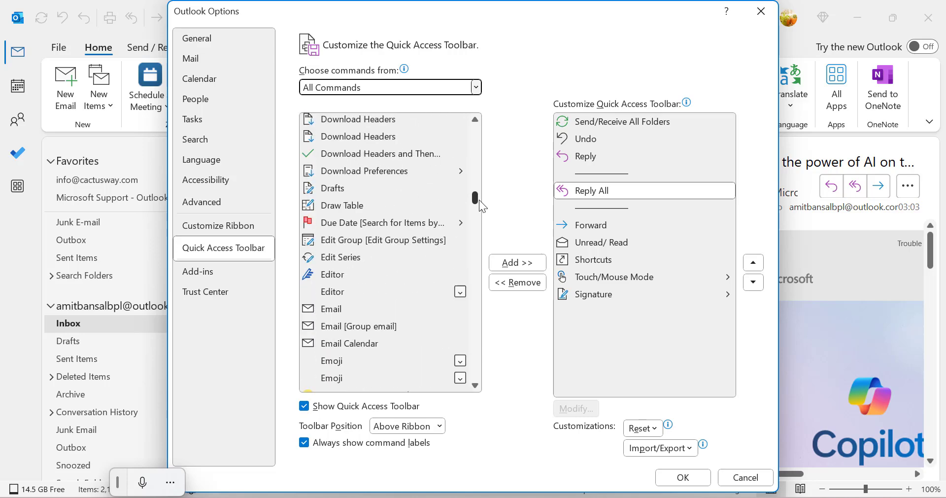
{"action": "scroll", "scroll_direction": "down", "scroll_amount": 3}
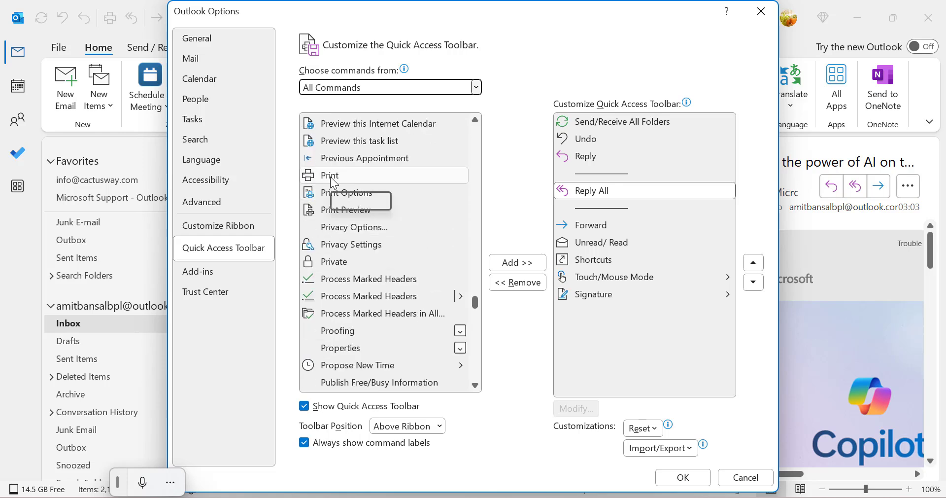
{"action": "left_click", "coordinate": [329, 175]}
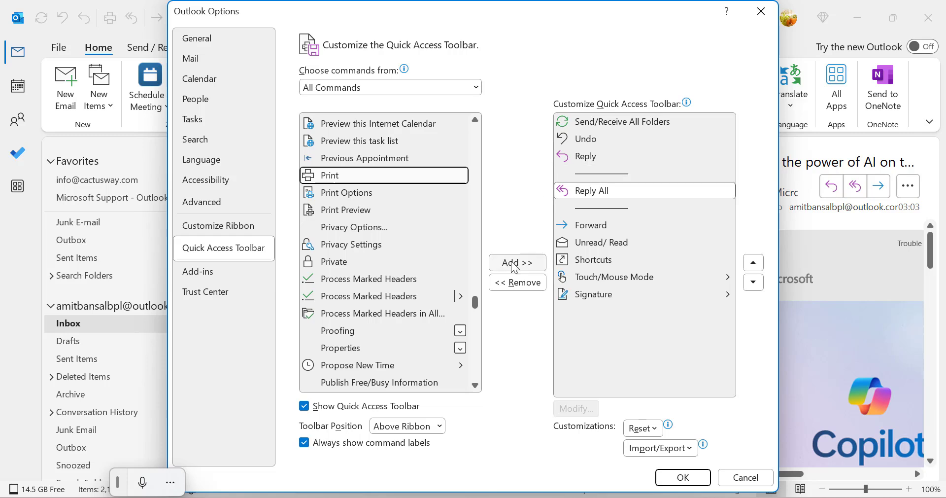
{"action": "left_click", "coordinate": [516, 262]}
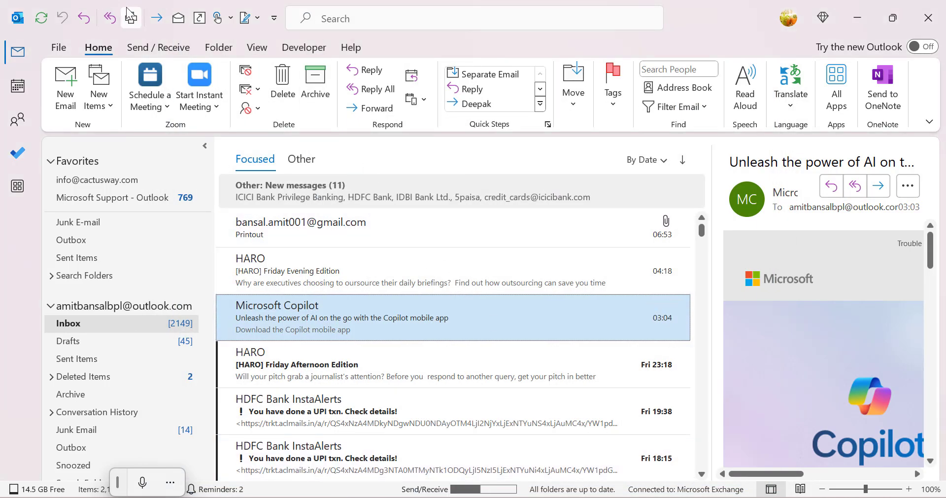
{"action": "mouse_move", "coordinate": [130, 18]}
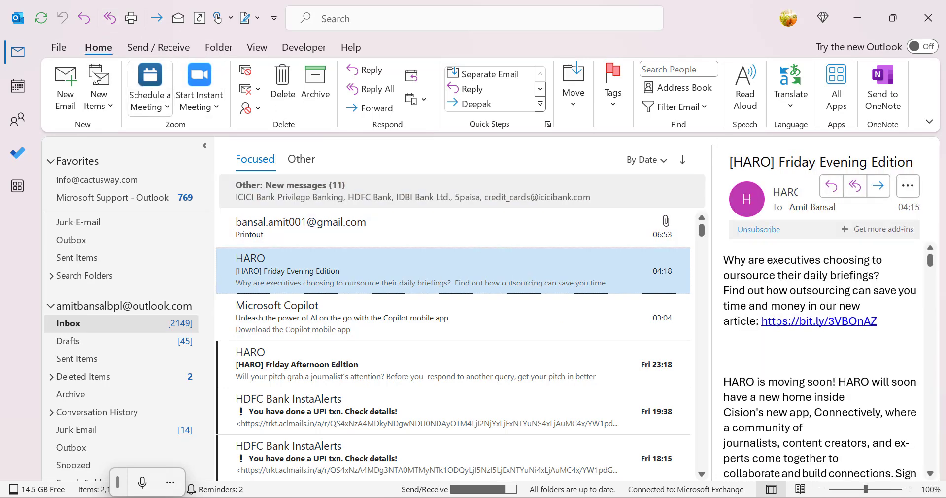
- Visit the File area and return to the mail view showing the HARO email
{"action": "left_click", "coordinate": [58, 48]}
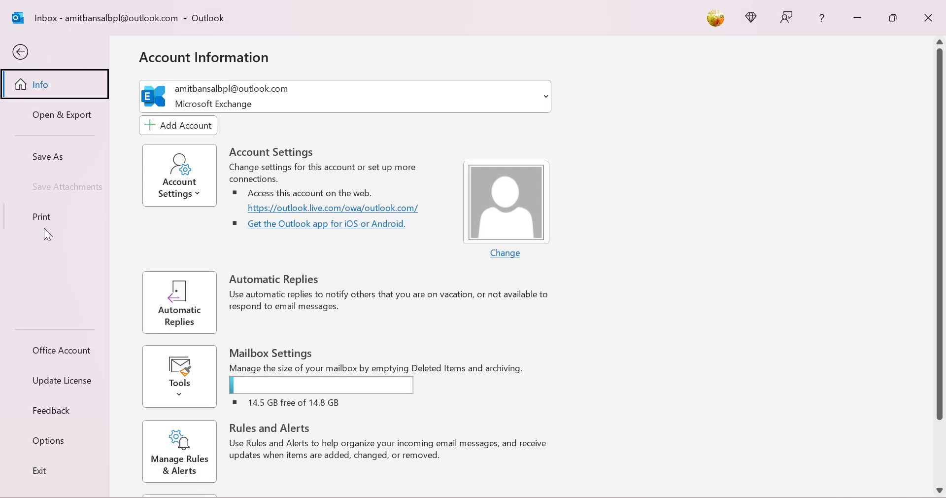
{"action": "left_click", "coordinate": [20, 51]}
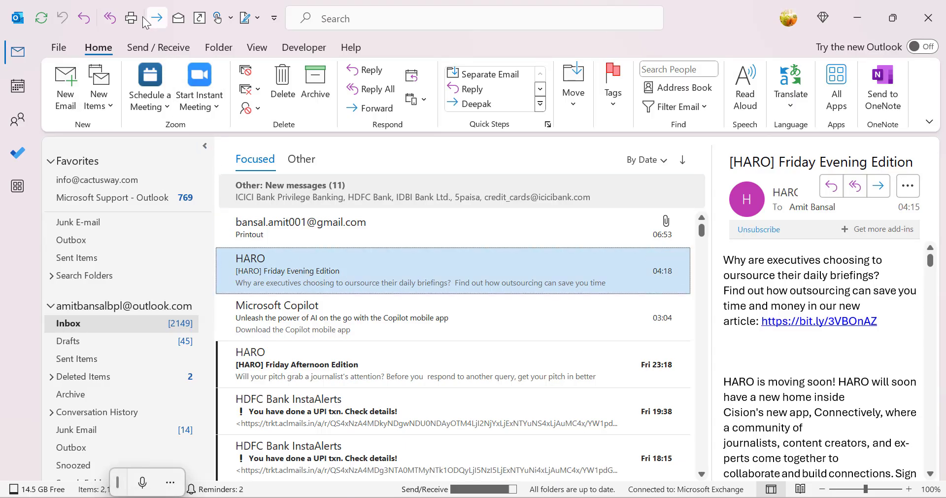
{"action": "mouse_move", "coordinate": [130, 17]}
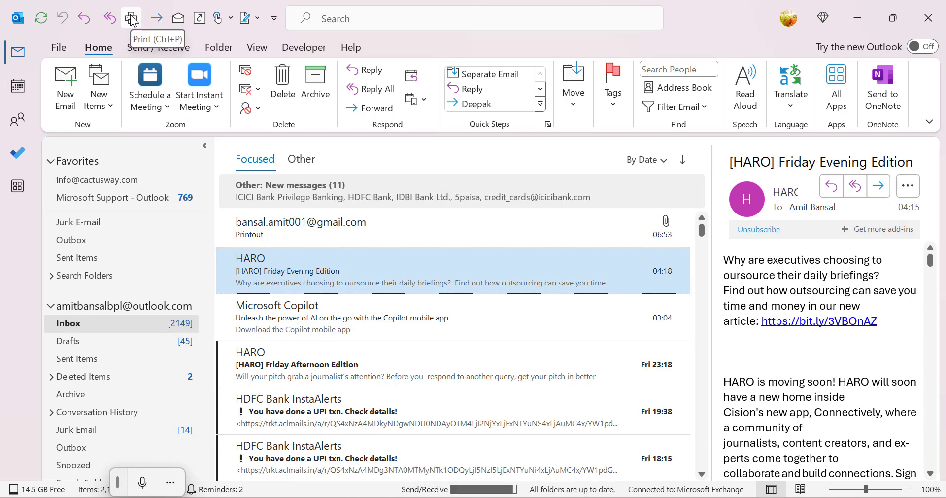
{"action": "mouse_move", "coordinate": [441, 45]}
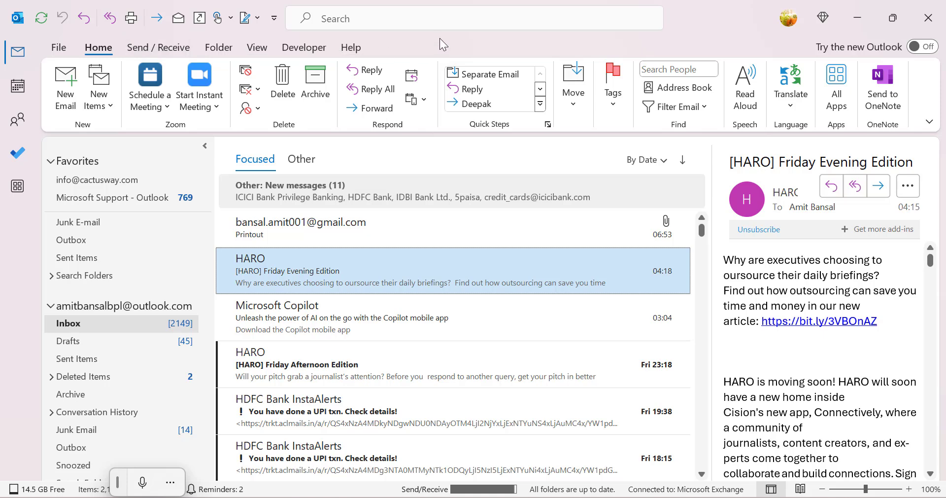